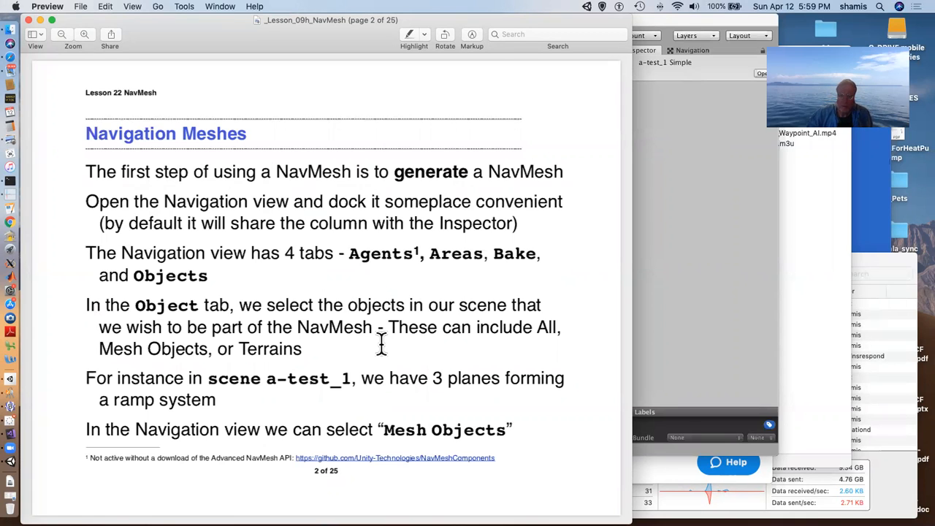
{"action": "mouse_move", "coordinate": [603, 318]}
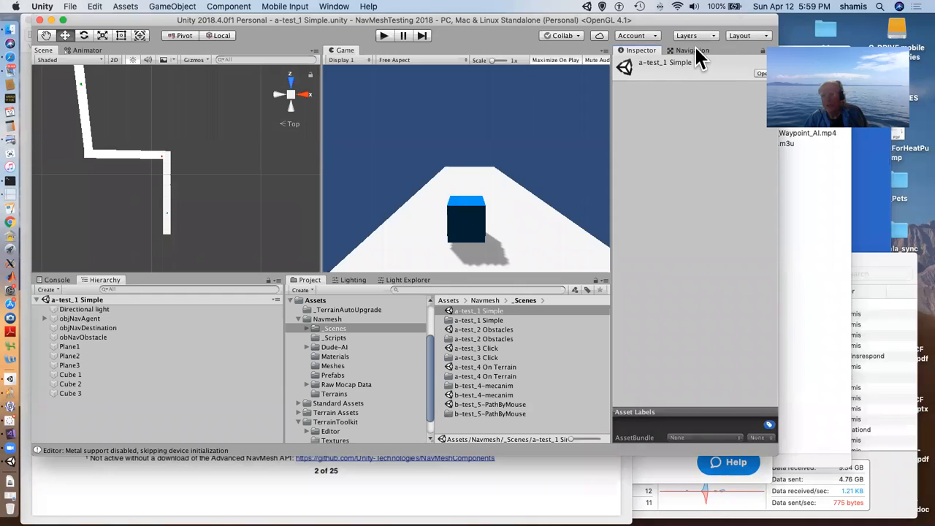
Step: Show the Navigation window's Object tab with the All filter and the NavMesh overlay
{"action": "left_click", "coordinate": [692, 50]}
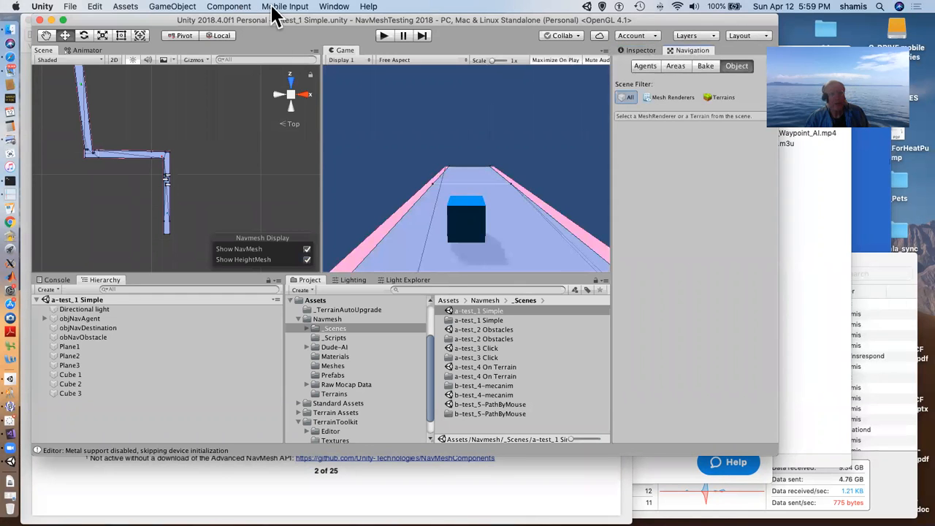
{"action": "left_click", "coordinate": [334, 5]}
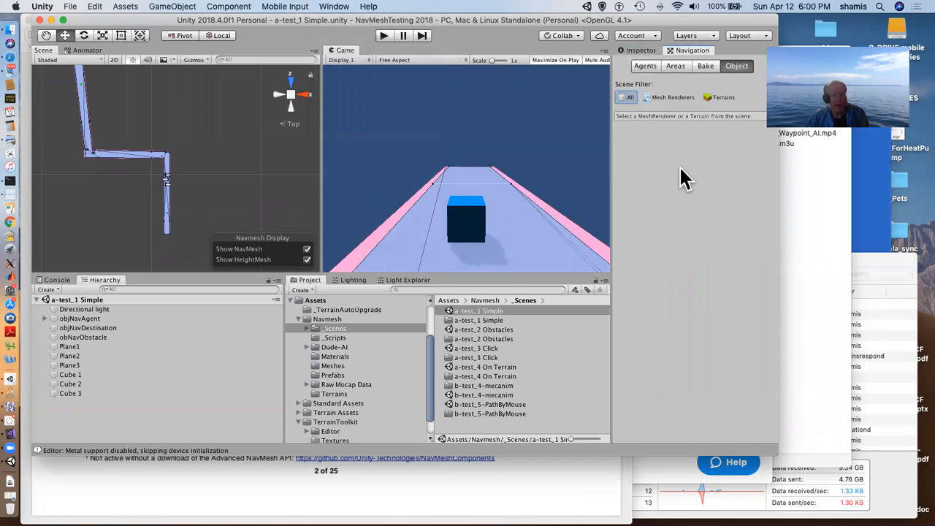
{"action": "mouse_move", "coordinate": [190, 219]}
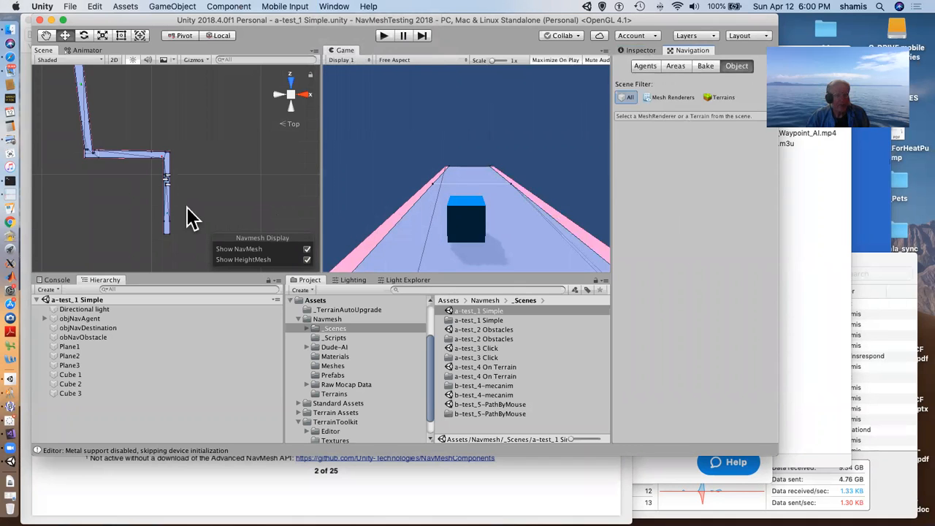
{"action": "mouse_move", "coordinate": [121, 172]}
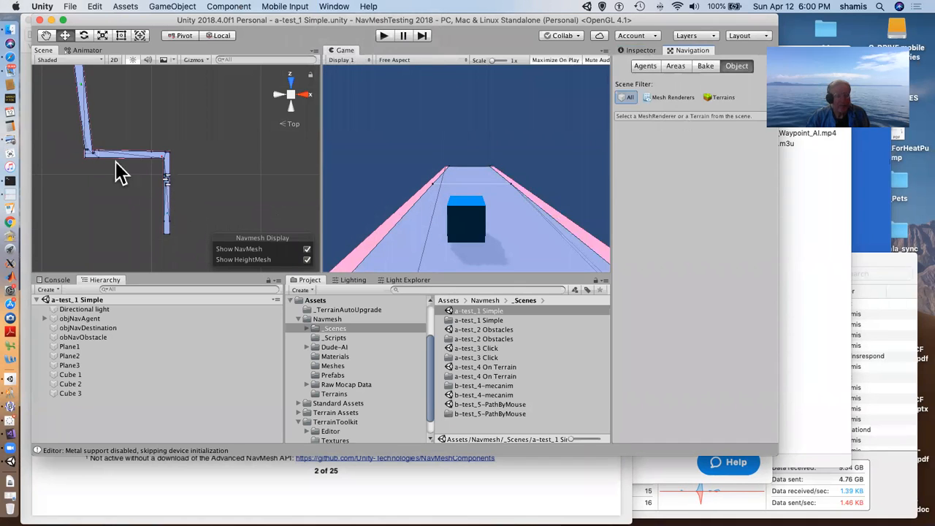
{"action": "mouse_move", "coordinate": [417, 241]}
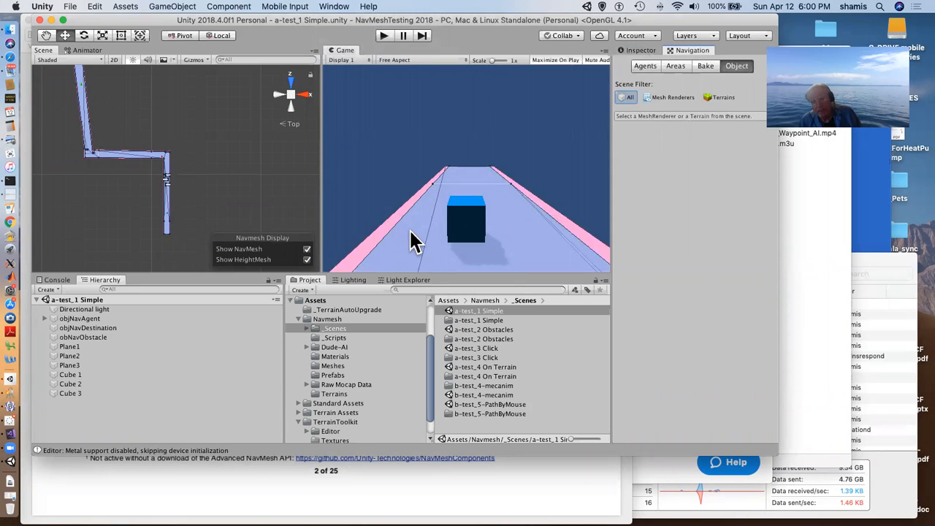
{"action": "mouse_move", "coordinate": [417, 442]}
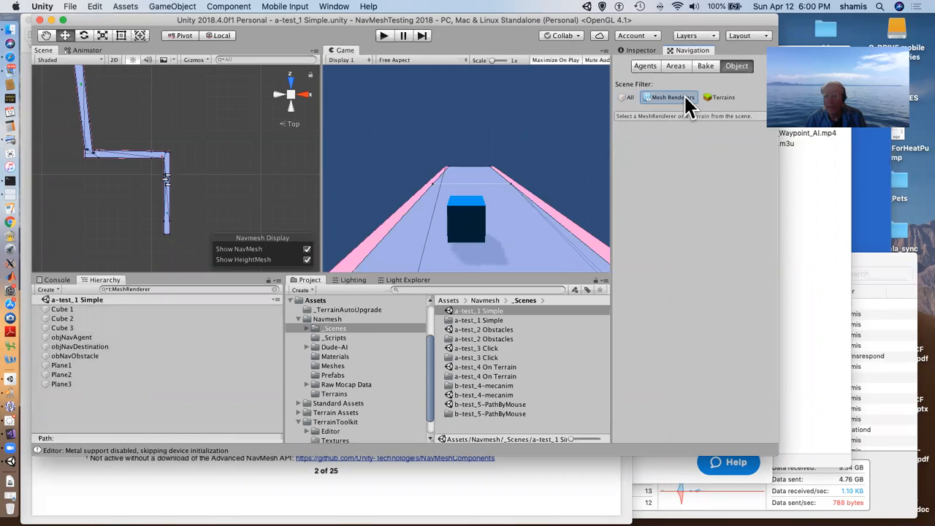
{"action": "mouse_move", "coordinate": [724, 103]}
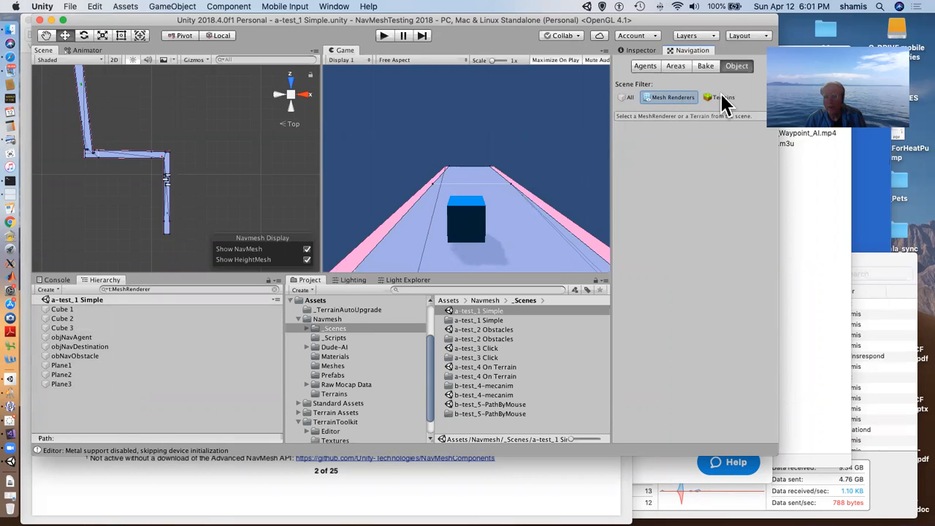
Step: Set the Navigation Object tab's scene filter to Mesh Renderers
{"action": "left_click", "coordinate": [720, 97]}
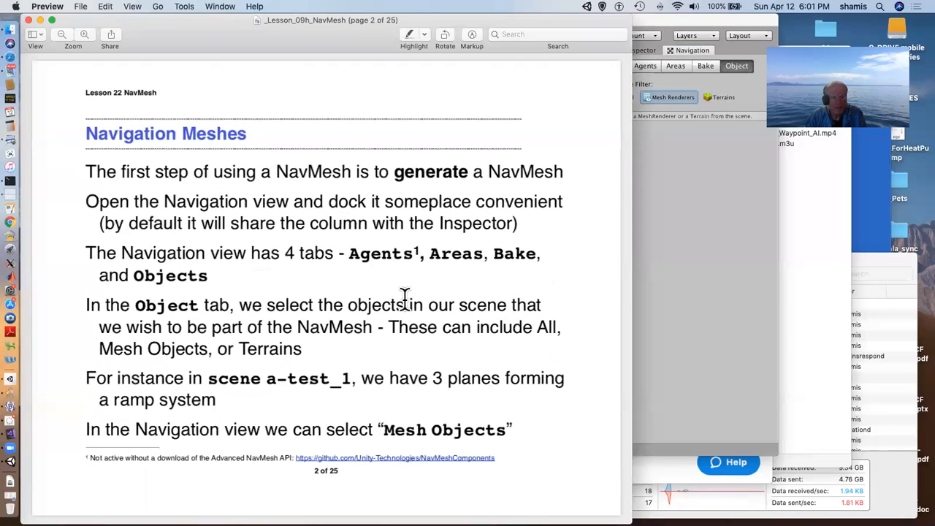
Step: Advance Preview to page 3 and show Unity's Navigation bake settings for agent size
{"action": "key", "text": "right"}
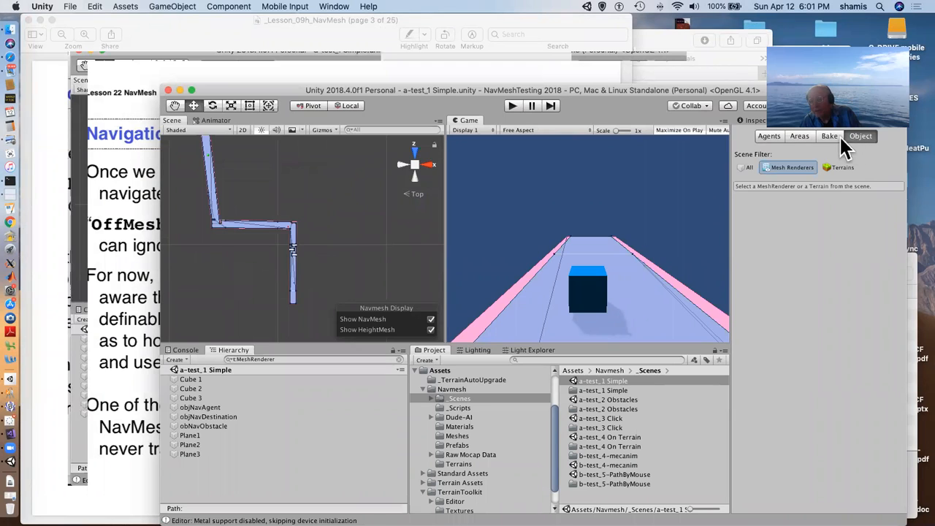
{"action": "left_click", "coordinate": [830, 136]}
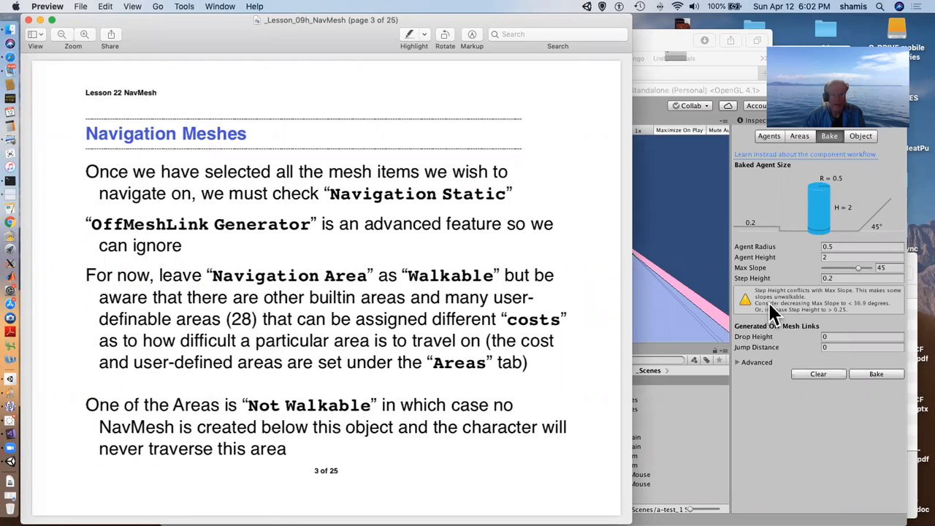
{"action": "mouse_move", "coordinate": [815, 285]}
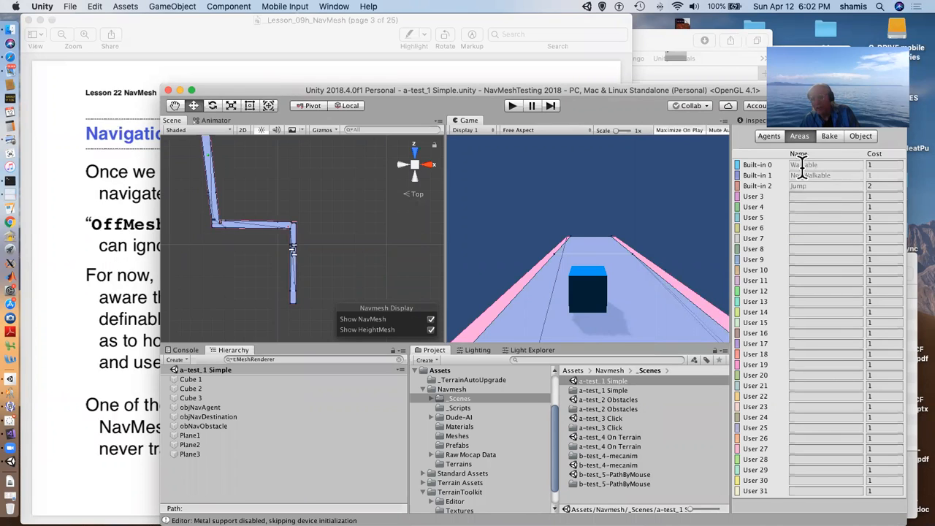
{"action": "mouse_move", "coordinate": [827, 179]}
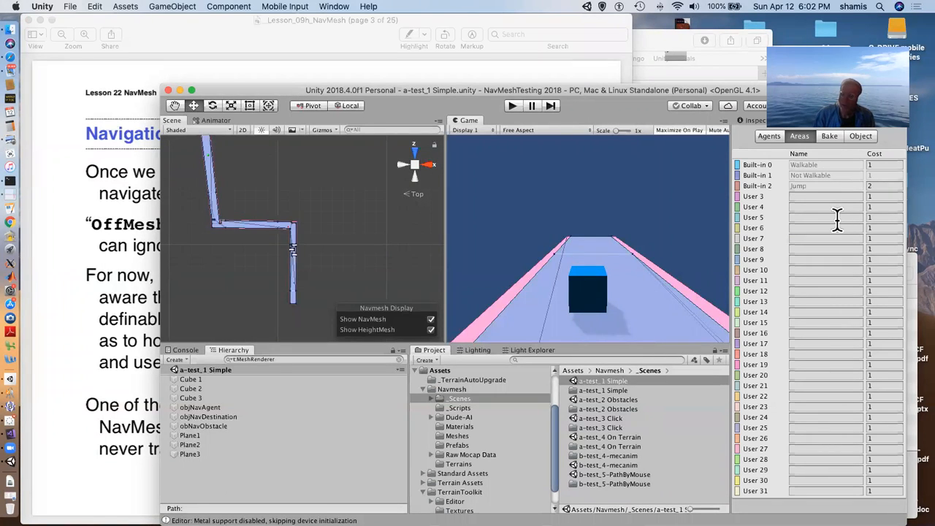
{"action": "mouse_move", "coordinate": [183, 307]}
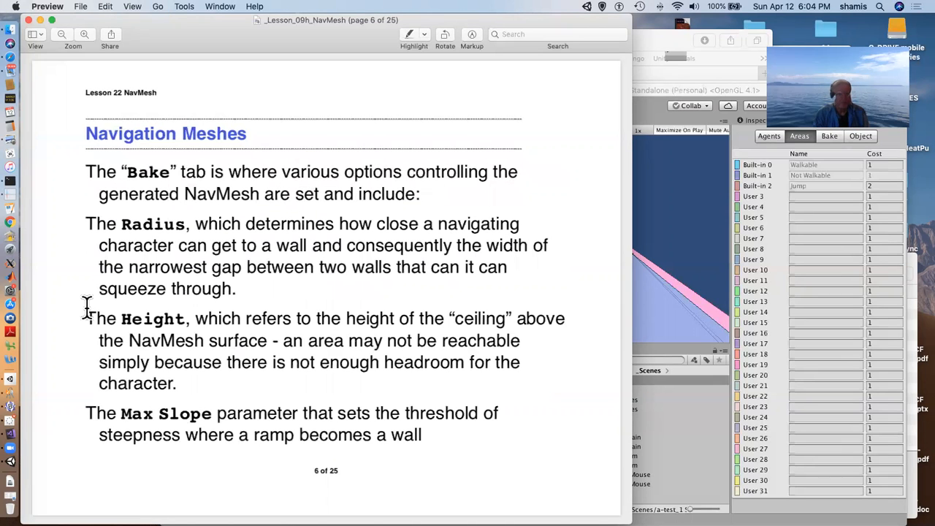
{"action": "mouse_move", "coordinate": [380, 266]}
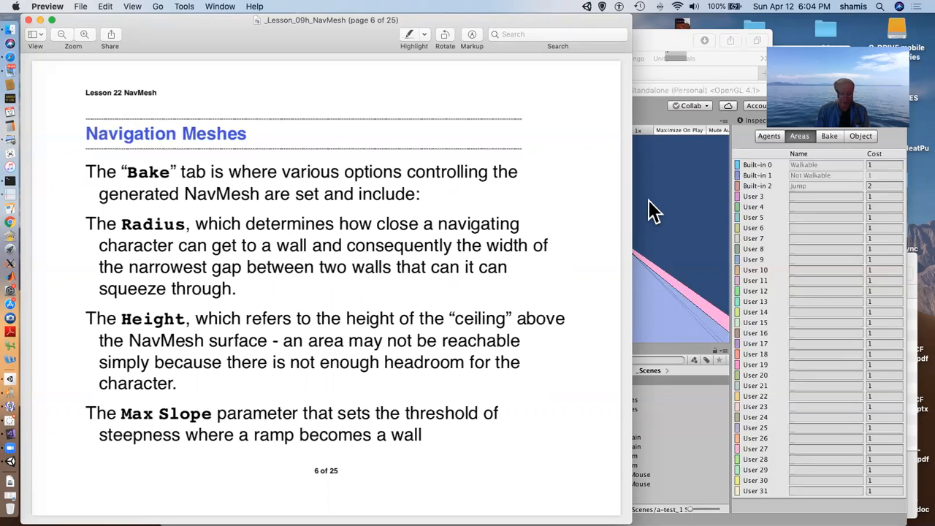
{"action": "mouse_move", "coordinate": [667, 201]}
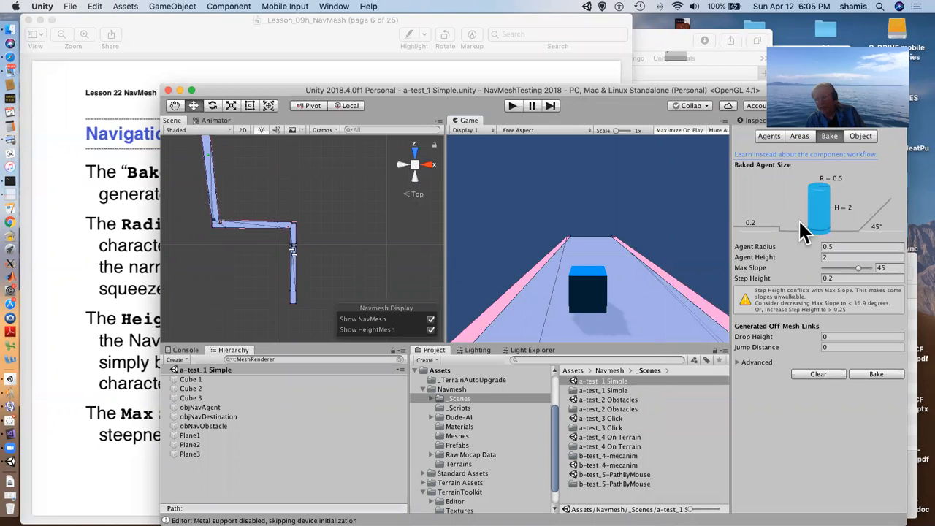
{"action": "mouse_move", "coordinate": [782, 242]}
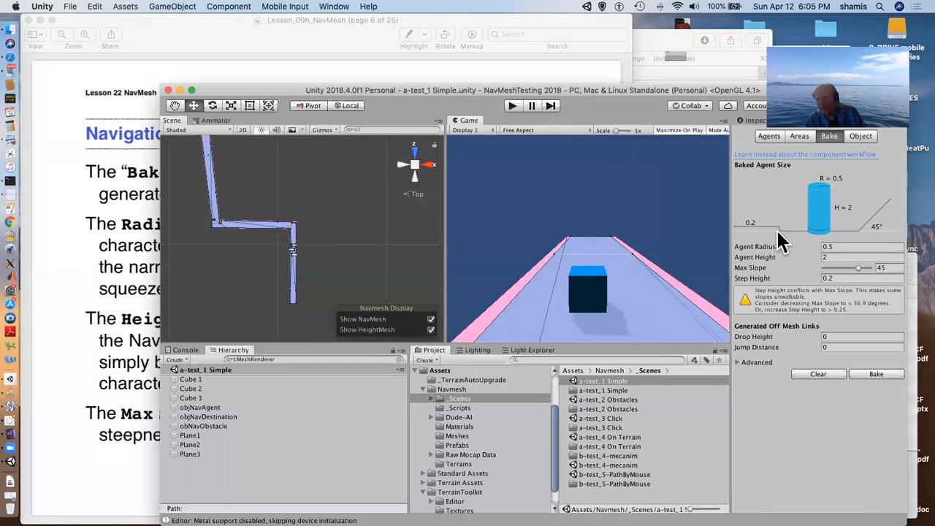
{"action": "mouse_move", "coordinate": [892, 215]}
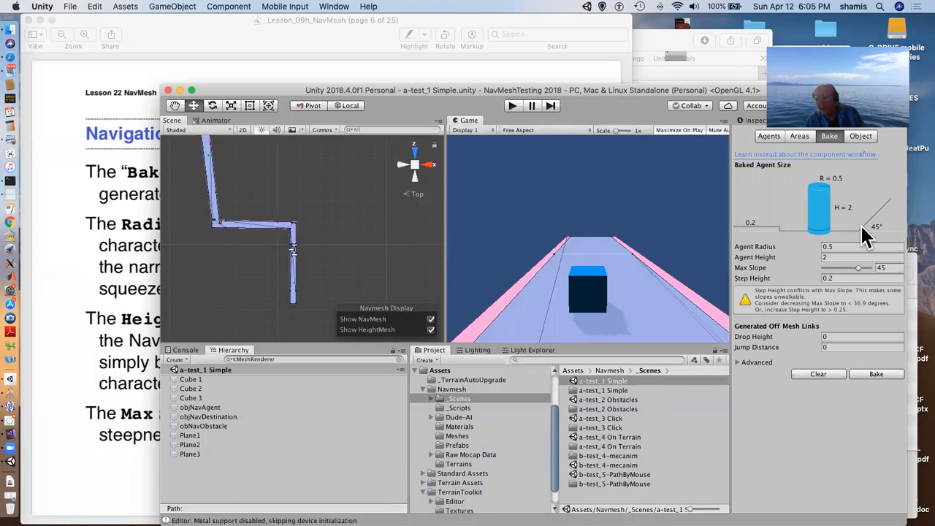
{"action": "mouse_move", "coordinate": [705, 252]}
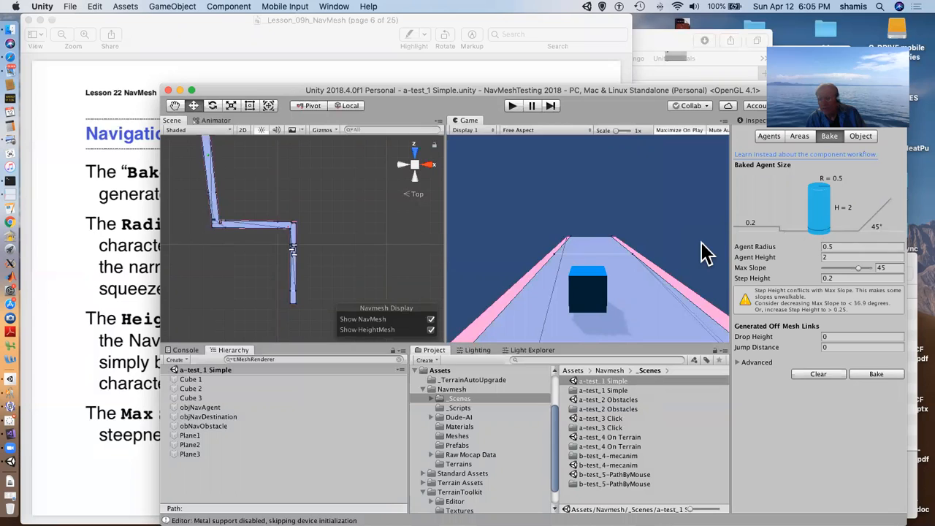
{"action": "mouse_move", "coordinate": [457, 234]}
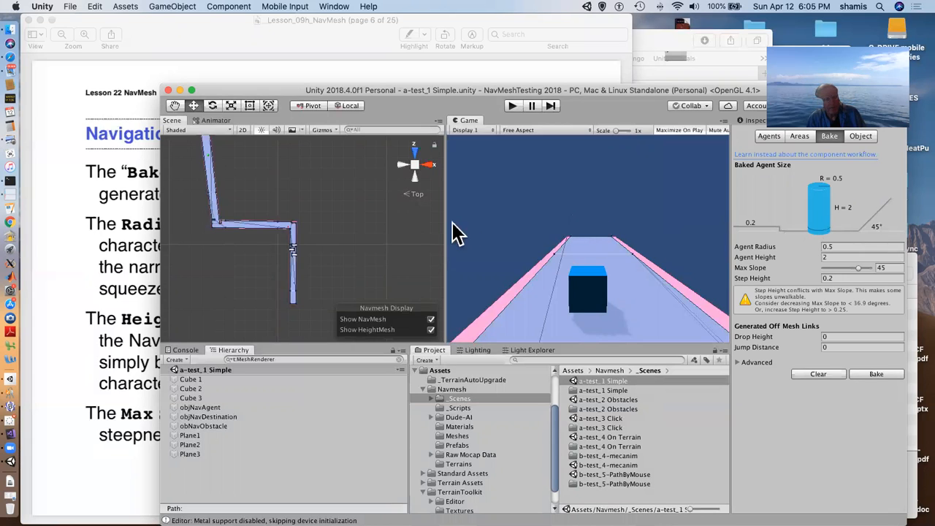
{"action": "mouse_move", "coordinate": [296, 285]}
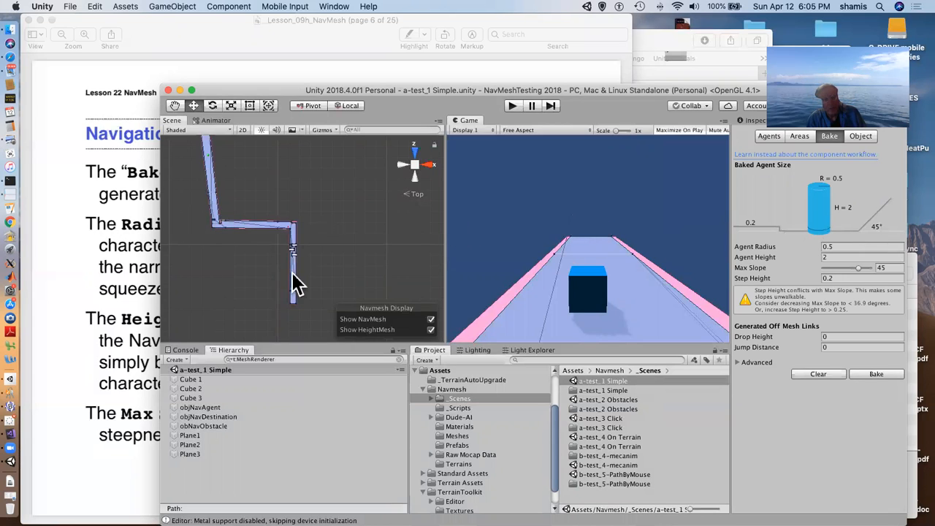
{"action": "mouse_move", "coordinate": [325, 234]}
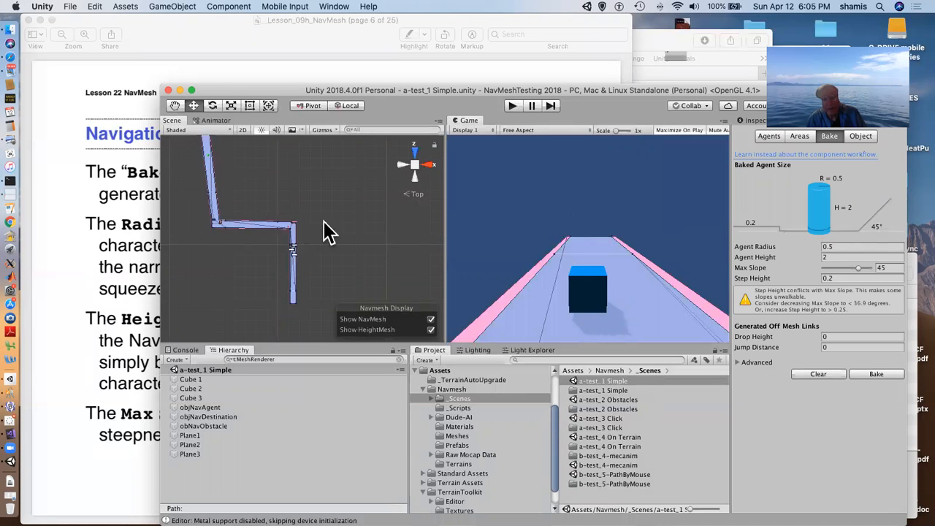
{"action": "mouse_move", "coordinate": [122, 334]}
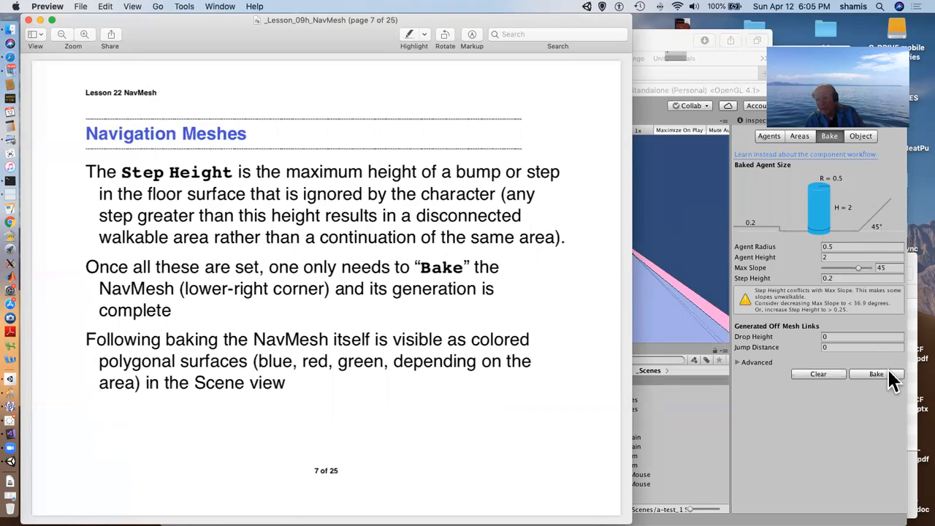
{"action": "mouse_move", "coordinate": [375, 283]}
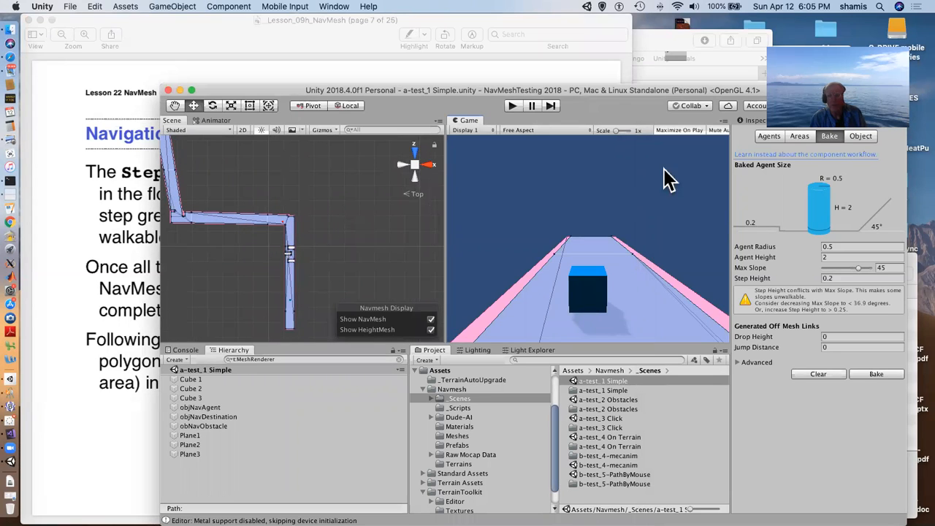
{"action": "mouse_move", "coordinate": [444, 211]}
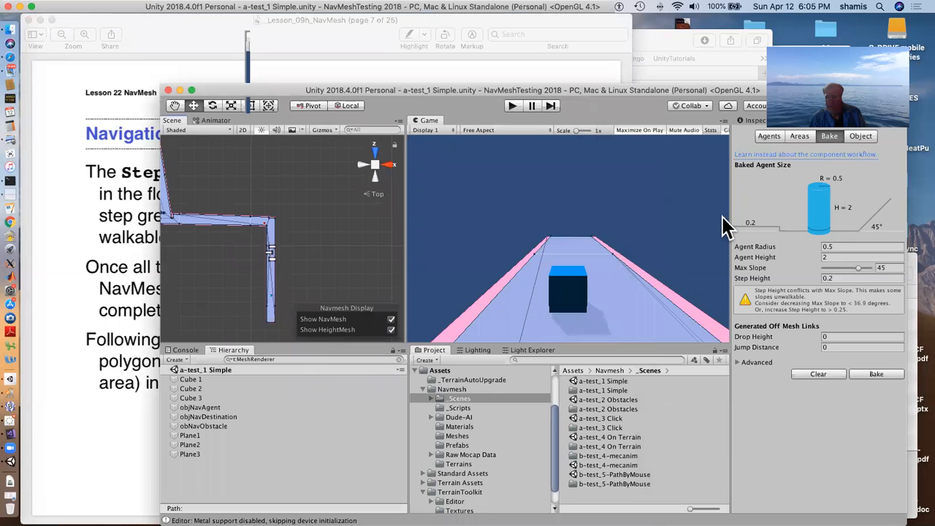
{"action": "mouse_move", "coordinate": [717, 225]}
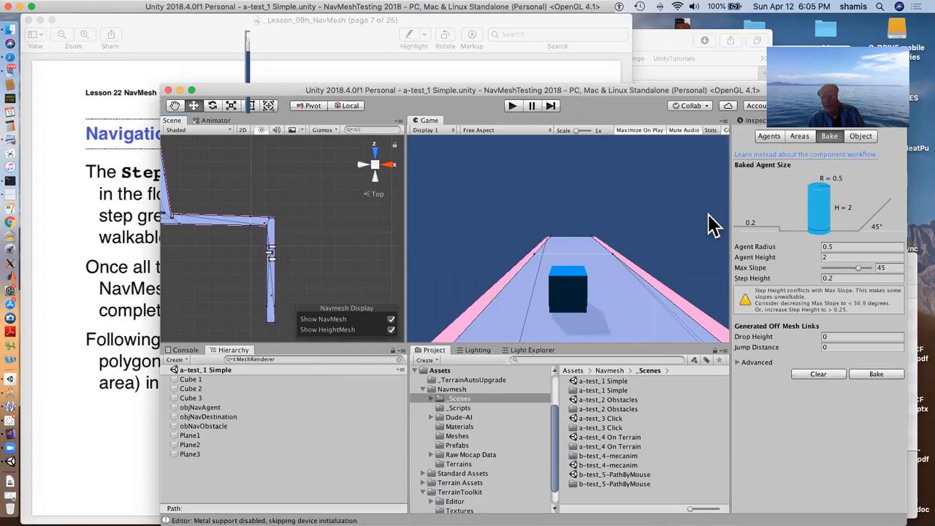
Step: Select Cube 3 to show its Transform, Box Collider and Mesh Renderer
{"action": "left_click", "coordinate": [191, 397]}
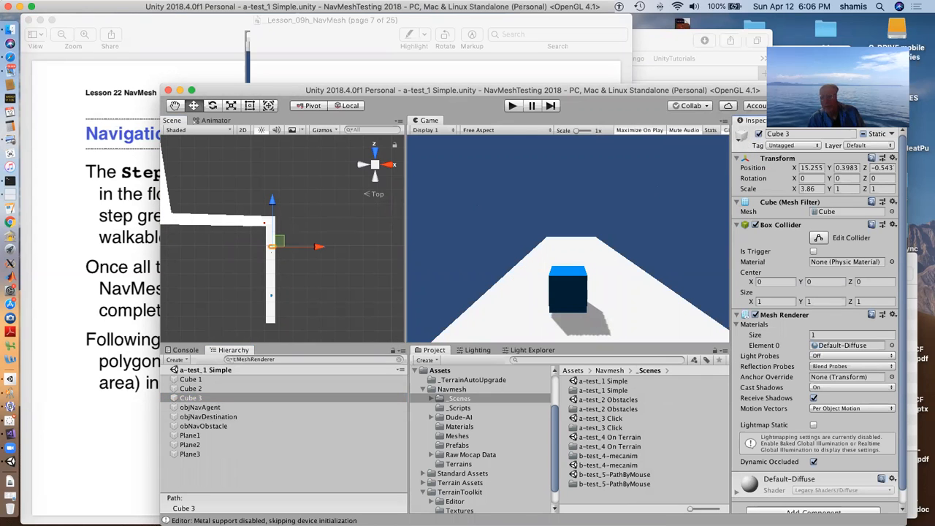
Step: Reopen the Navigation window beside the Inspector on its Bake tab
{"action": "left_click", "coordinate": [809, 120]}
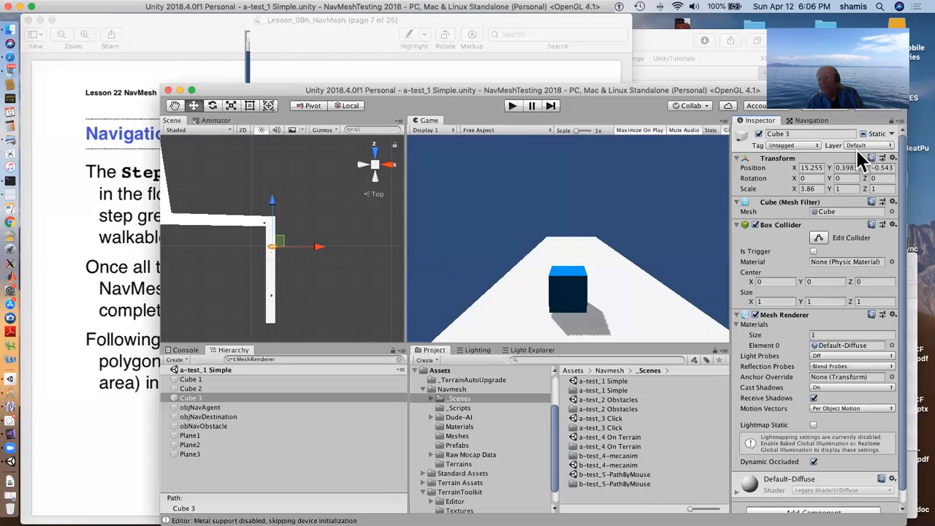
{"action": "left_click", "coordinate": [811, 120]}
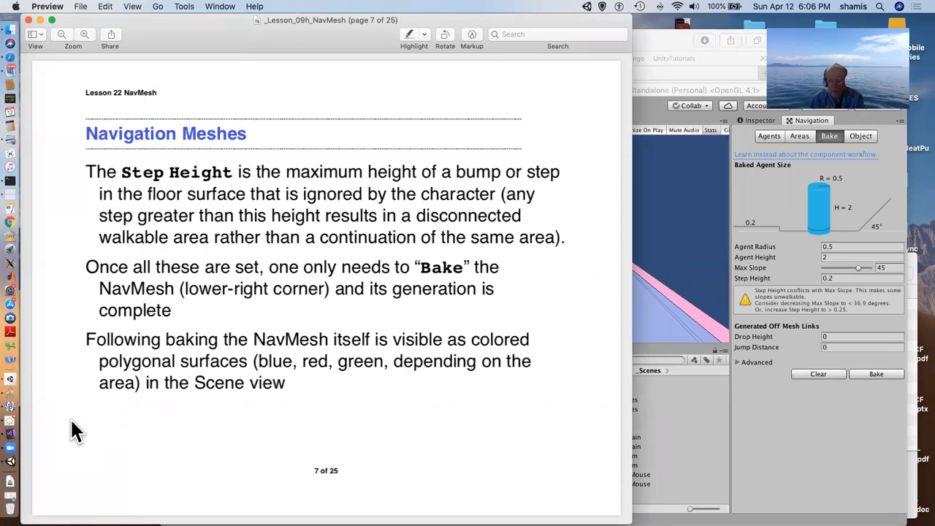
{"action": "mouse_move", "coordinate": [598, 303]}
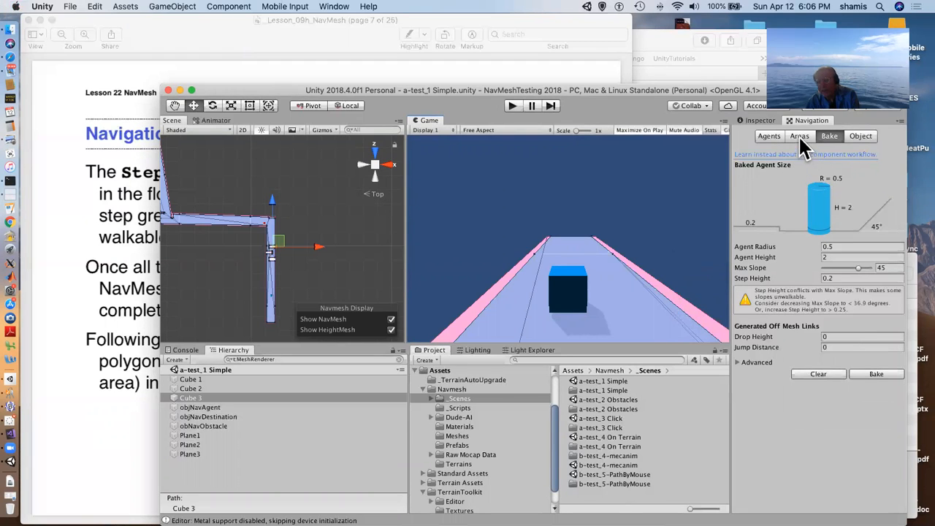
Step: Show the Navigation Areas tab listing area types and their costs
{"action": "left_click", "coordinate": [800, 136]}
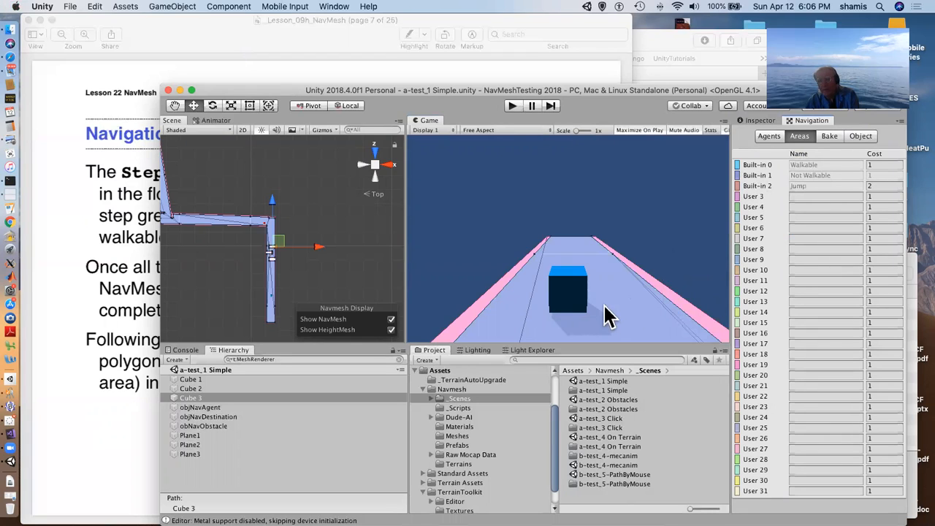
{"action": "mouse_move", "coordinate": [595, 267]}
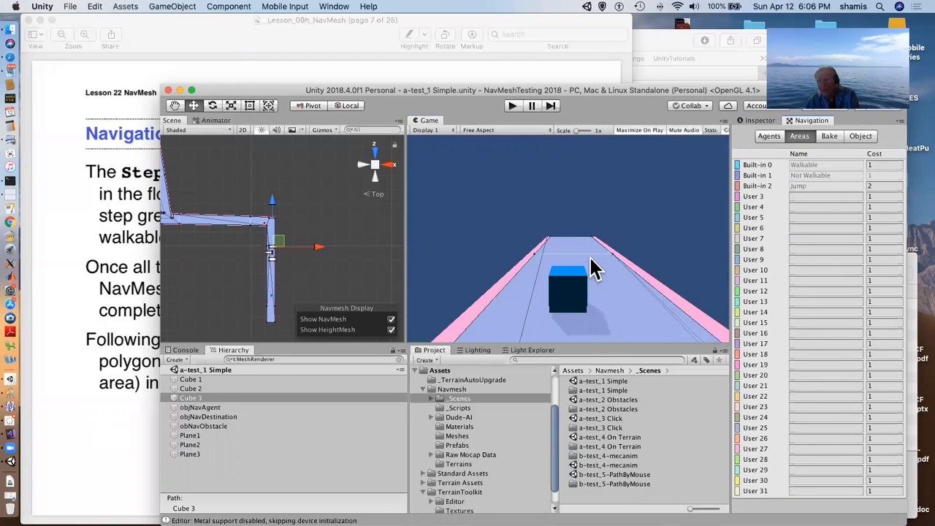
{"action": "mouse_move", "coordinate": [405, 281]}
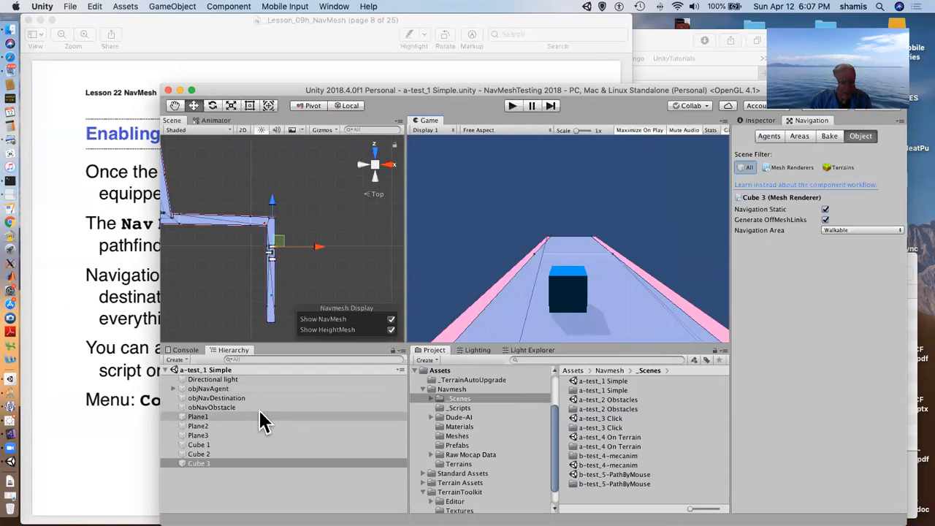
{"action": "left_click", "coordinate": [208, 388]}
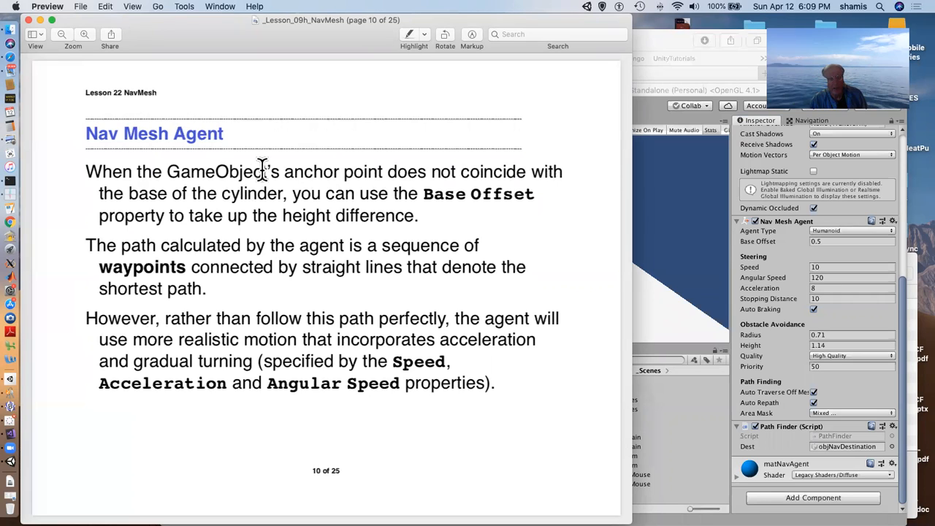
{"action": "mouse_move", "coordinate": [271, 204]}
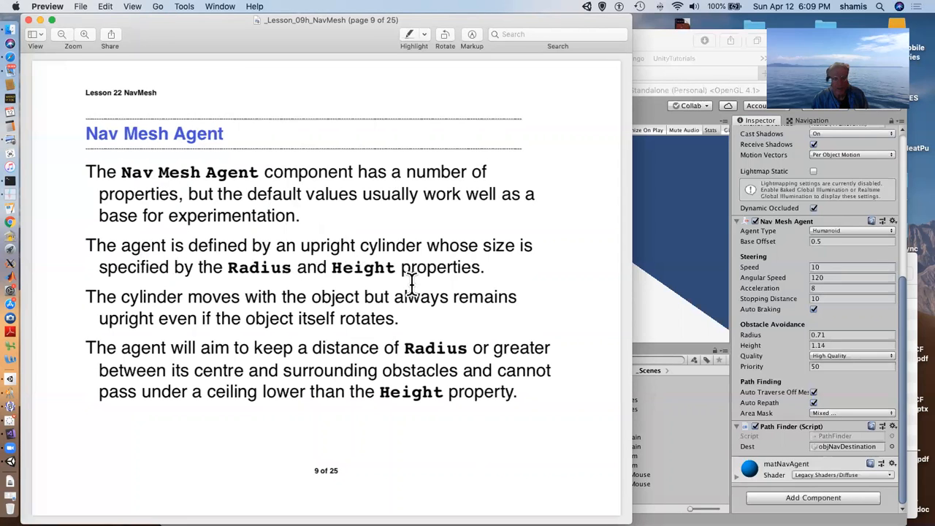
{"action": "mouse_move", "coordinate": [192, 292]}
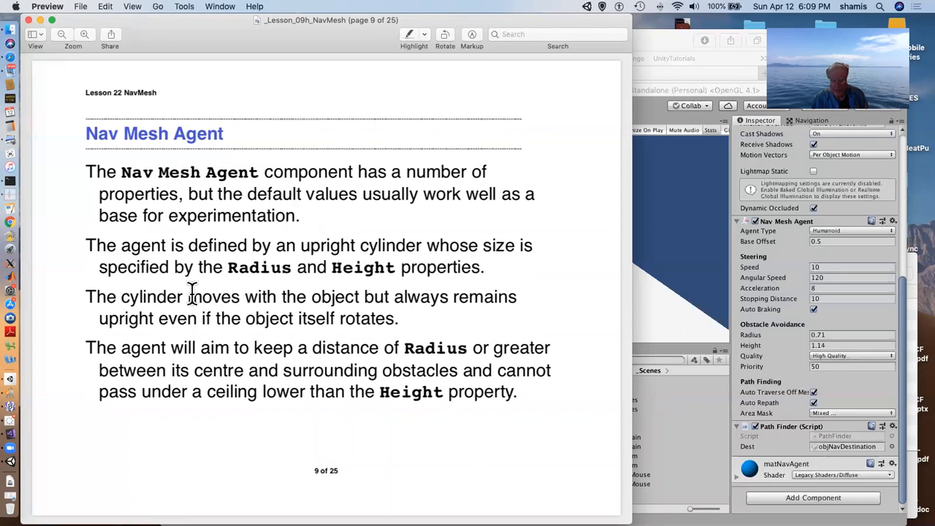
{"action": "mouse_move", "coordinate": [306, 282]}
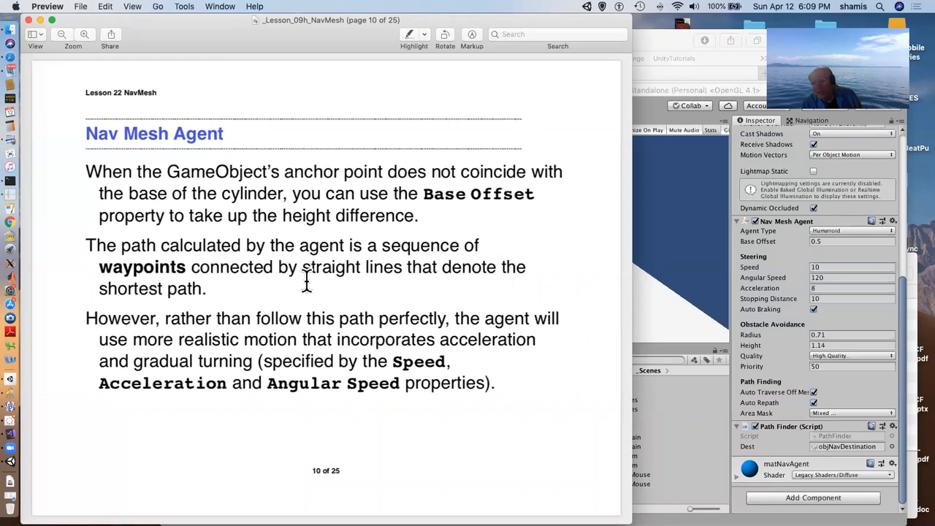
{"action": "mouse_move", "coordinate": [833, 252]}
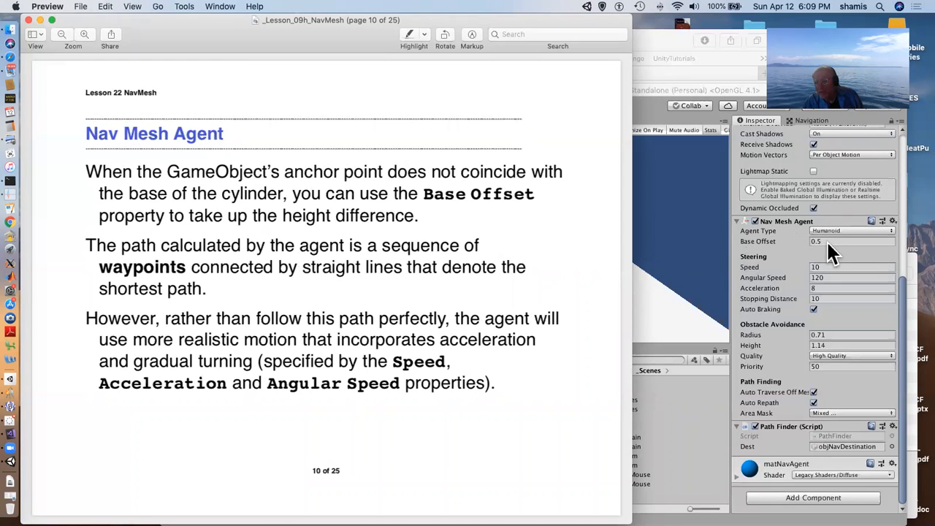
{"action": "mouse_move", "coordinate": [390, 274]}
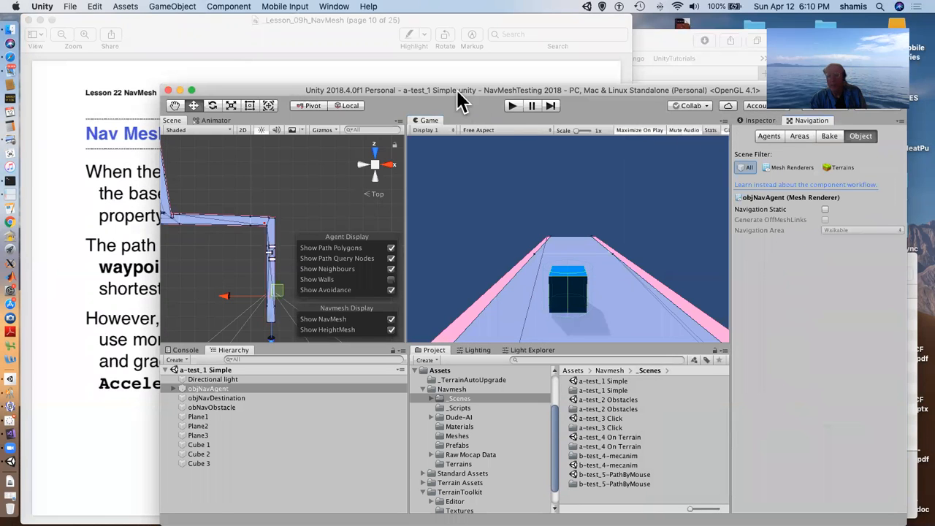
Step: Focus the Unity editor and enter Play mode with Maximize On Play
{"action": "left_click", "coordinate": [512, 106]}
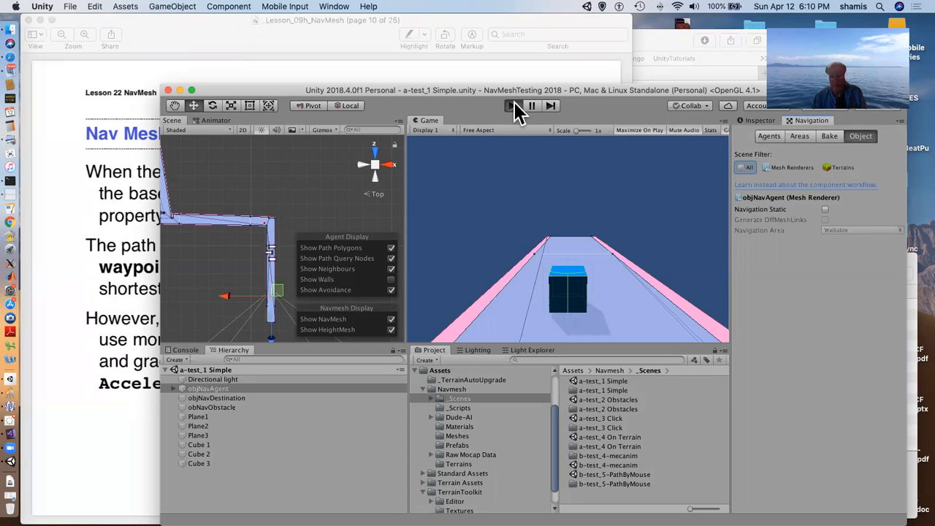
{"action": "left_click", "coordinate": [511, 105]}
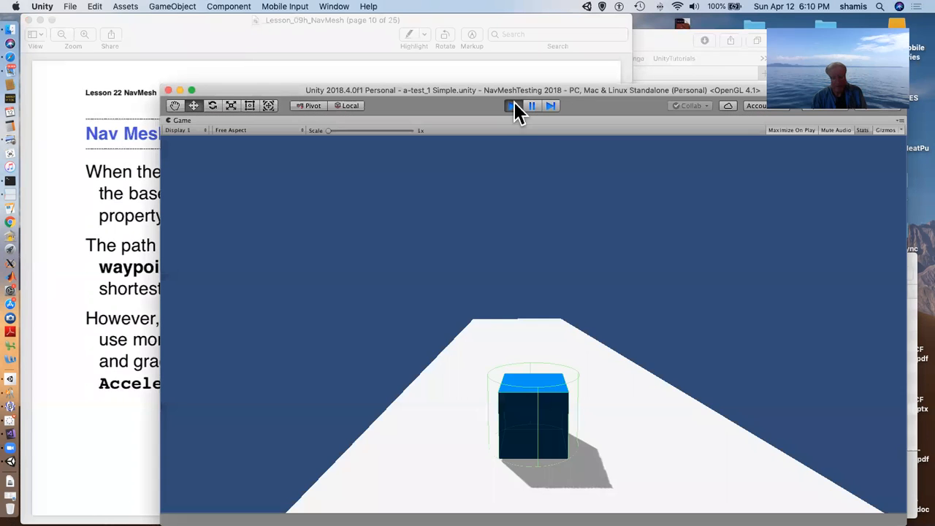
{"action": "left_click", "coordinate": [510, 106]}
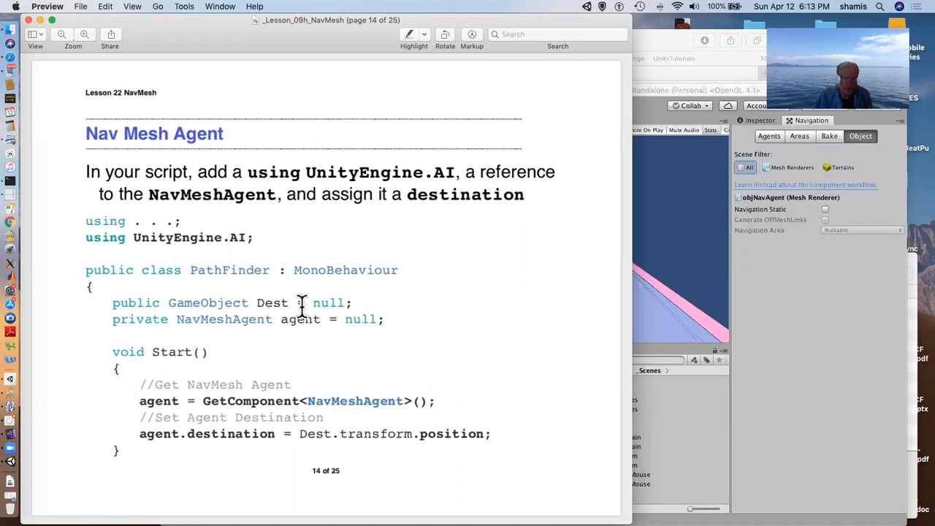
{"action": "mouse_move", "coordinate": [314, 329]}
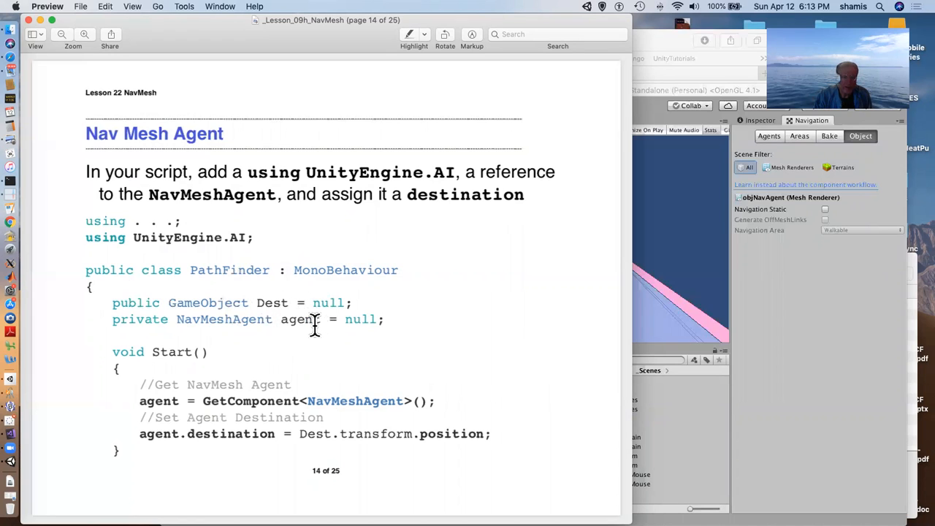
{"action": "mouse_move", "coordinate": [245, 239]}
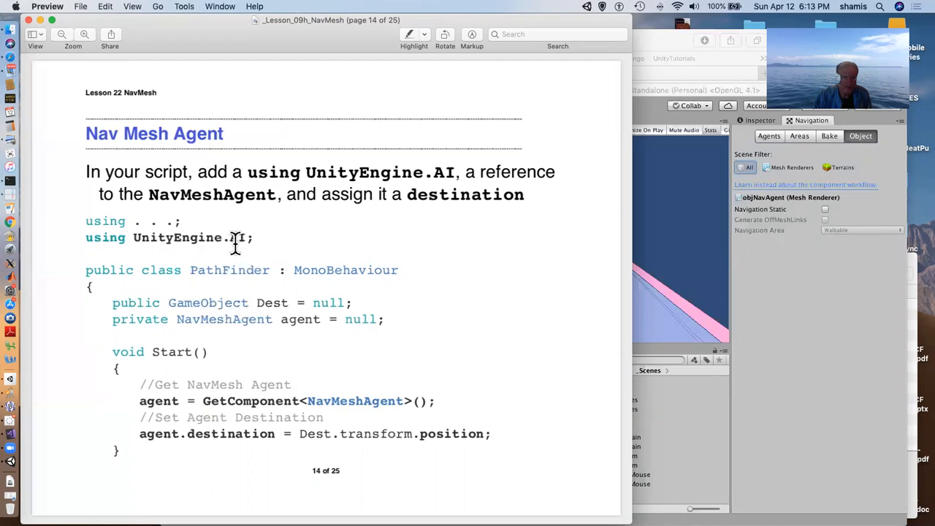
{"action": "mouse_move", "coordinate": [292, 412]}
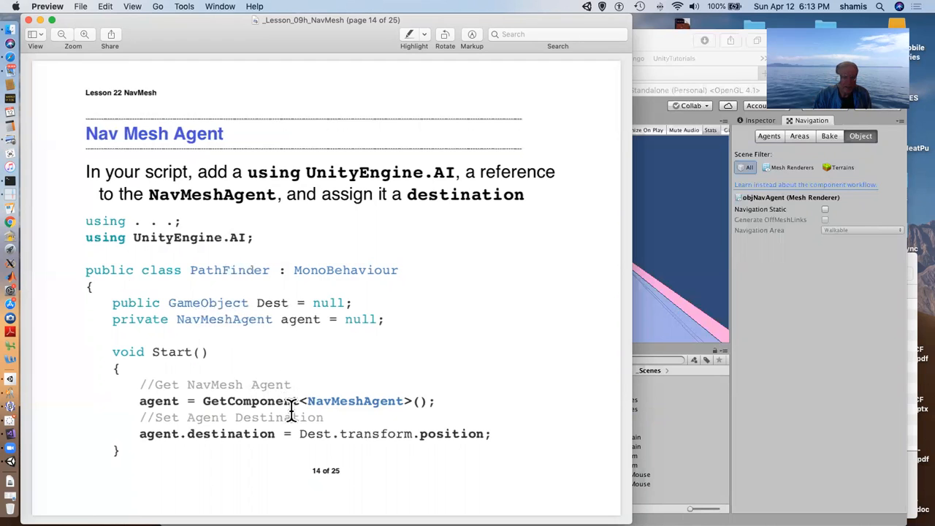
{"action": "mouse_move", "coordinate": [279, 434]}
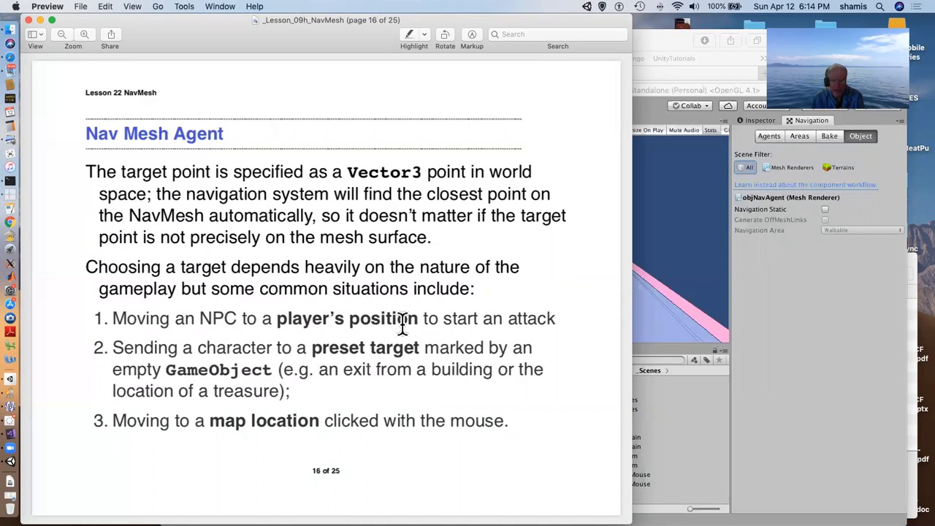
{"action": "mouse_move", "coordinate": [356, 347]}
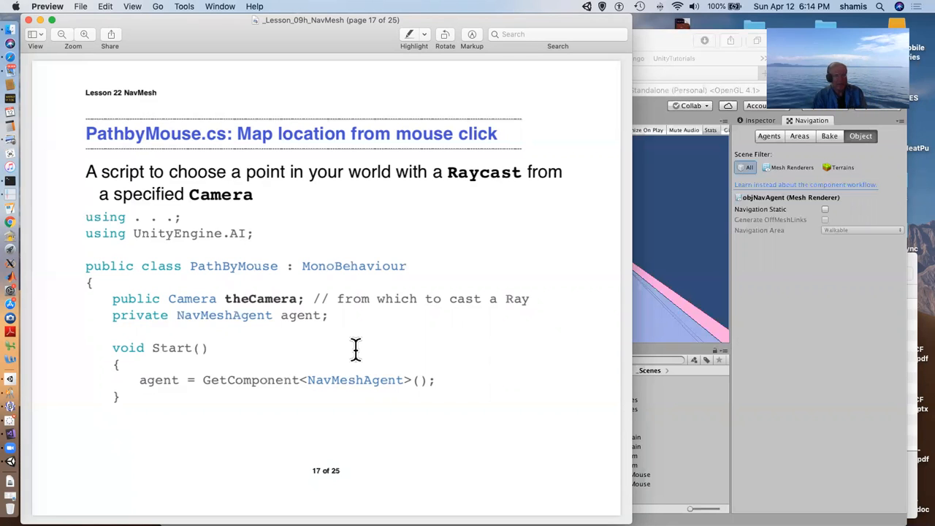
{"action": "mouse_move", "coordinate": [233, 234]}
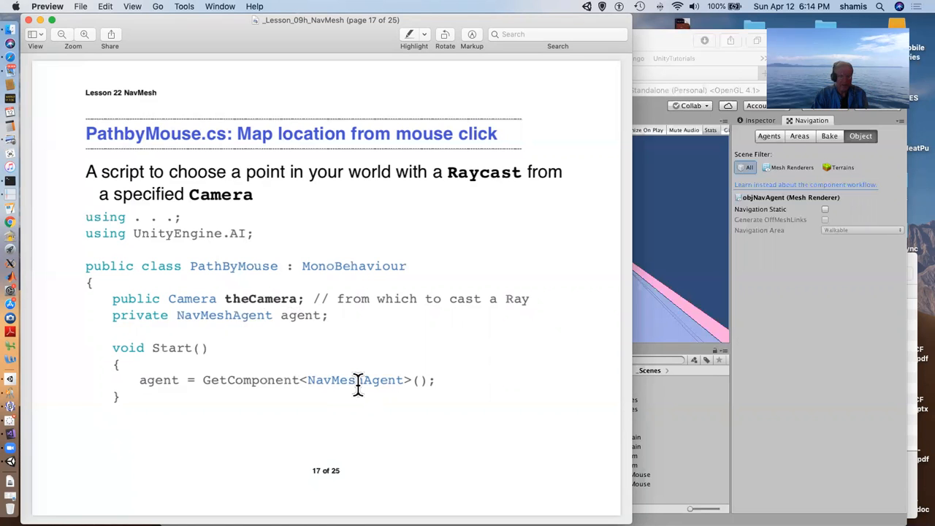
Step: Advance Preview from page 17 to page 18, showing the PathByMouse Update raycast code
{"action": "key", "text": "right"}
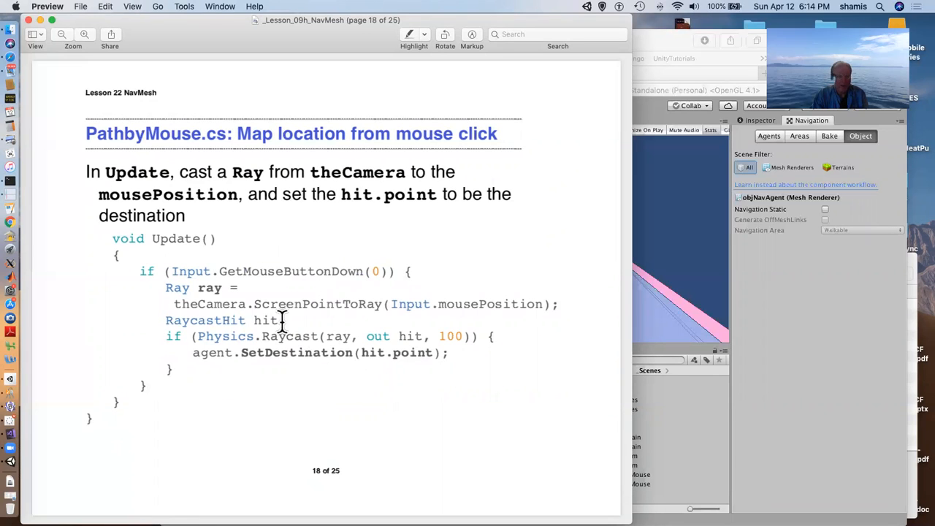
{"action": "mouse_move", "coordinate": [367, 288]}
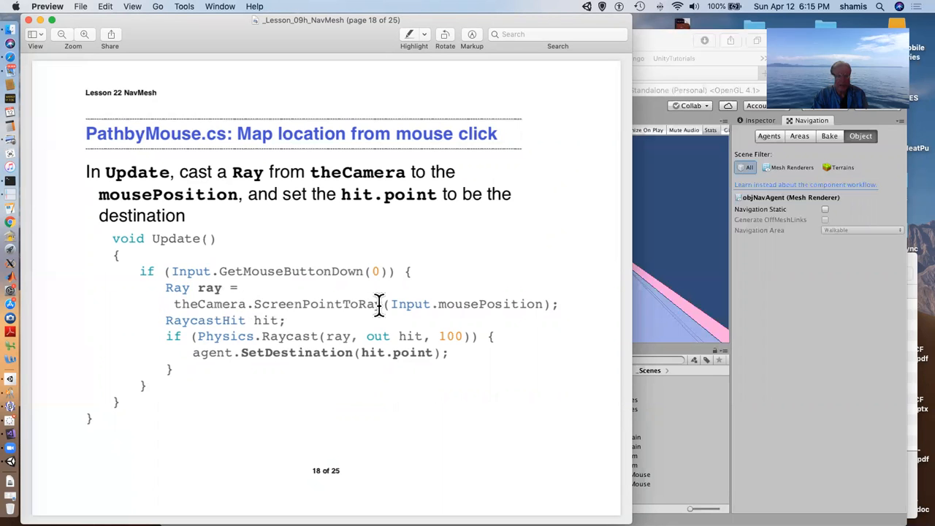
{"action": "mouse_move", "coordinate": [311, 329]}
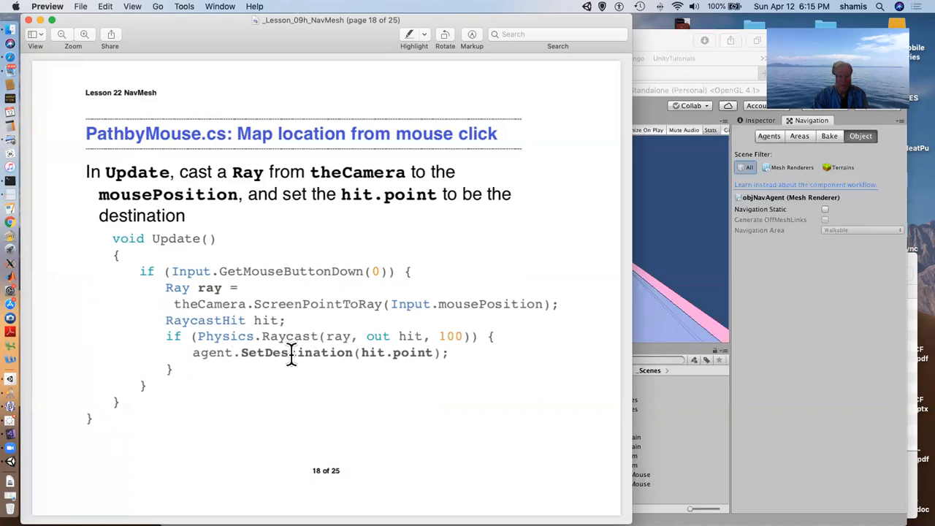
{"action": "mouse_move", "coordinate": [412, 352]}
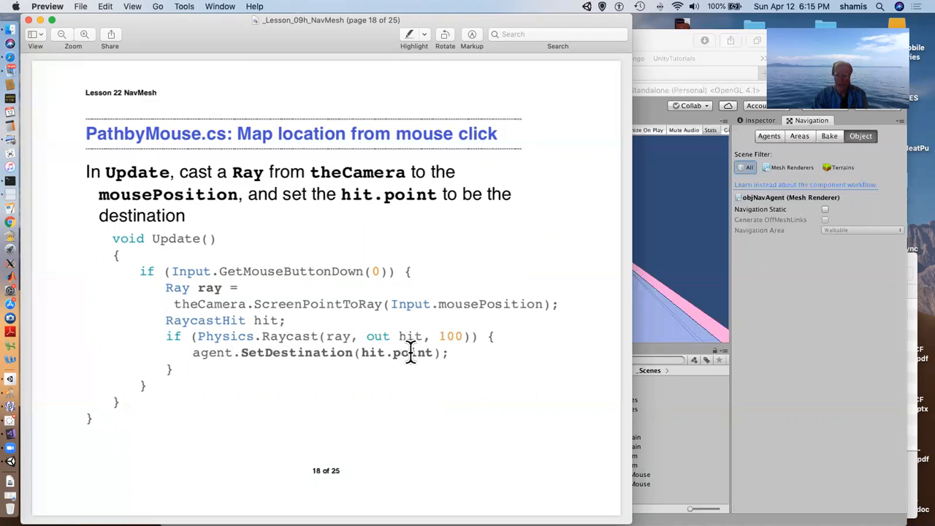
{"action": "mouse_move", "coordinate": [650, 321]}
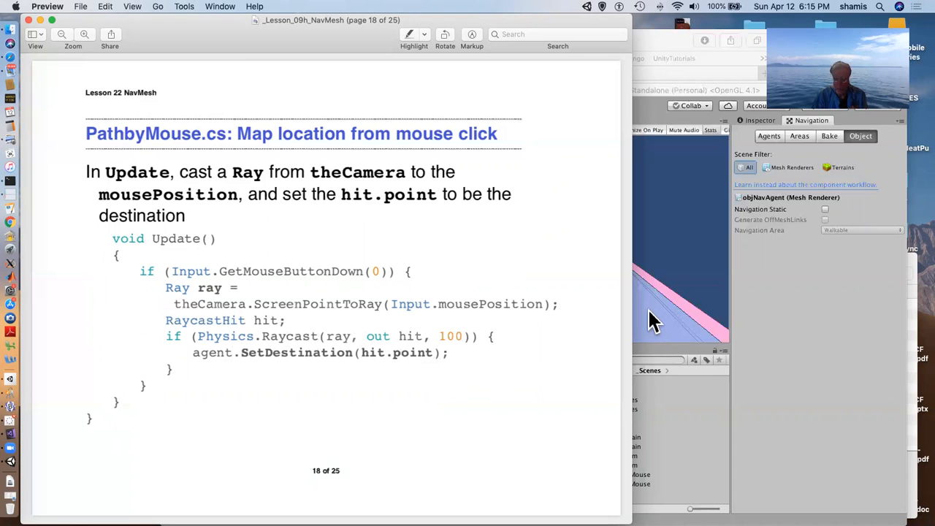
{"action": "mouse_move", "coordinate": [687, 252]}
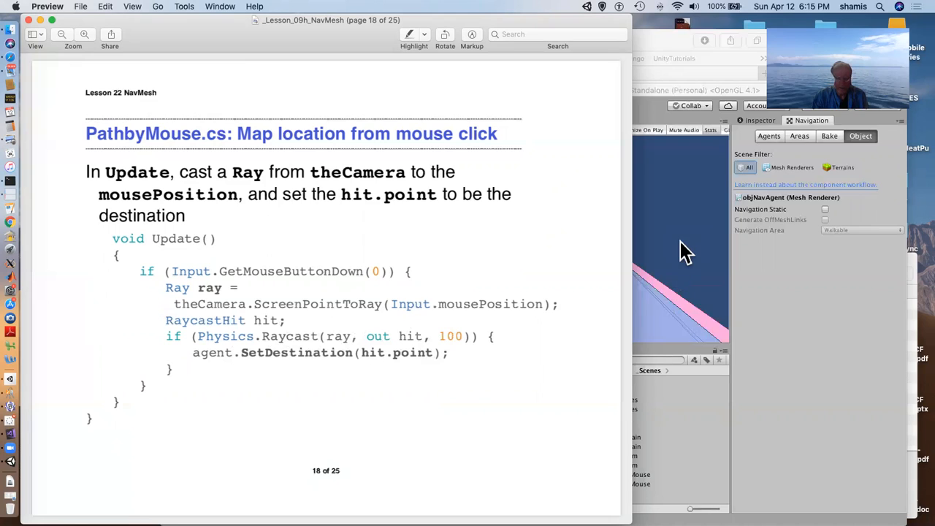
{"action": "mouse_move", "coordinate": [678, 245]}
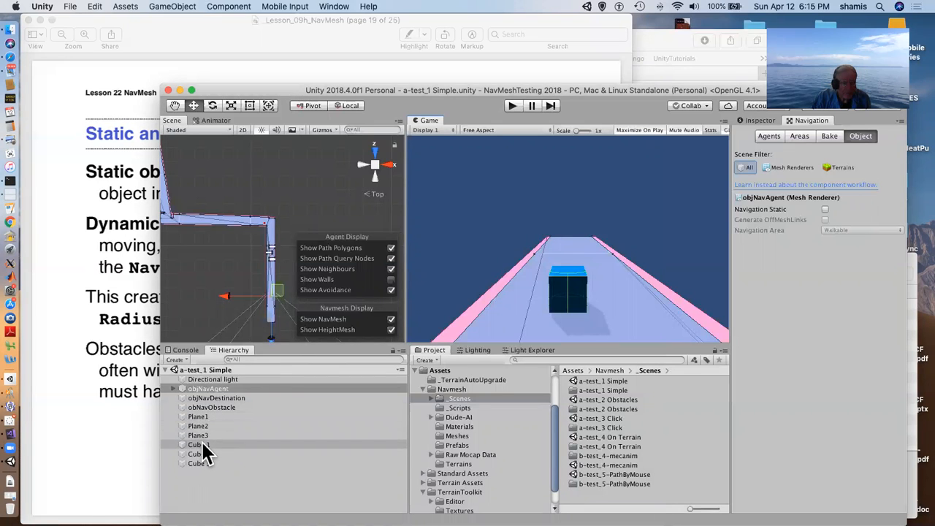
Step: Check Cube 1's navigation settings, then objNavObstacle's Object tab settings
{"action": "left_click", "coordinate": [199, 444]}
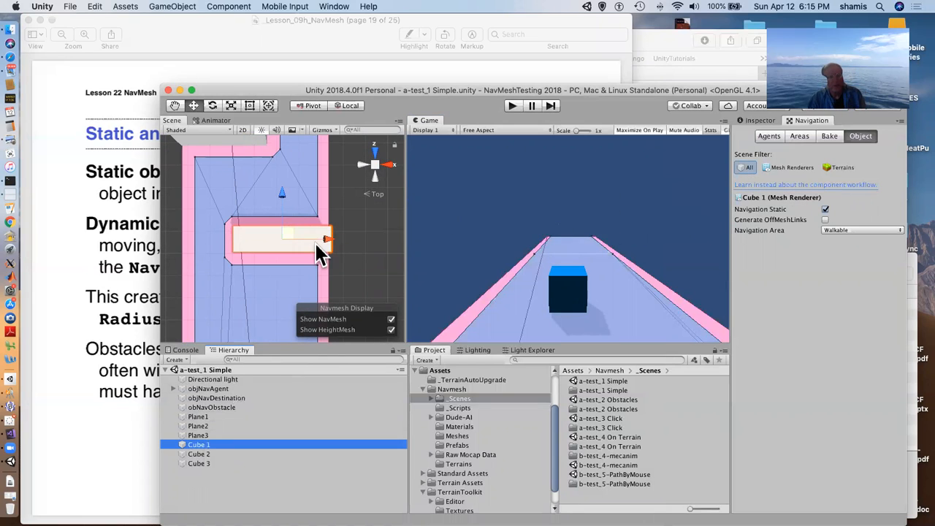
{"action": "mouse_move", "coordinate": [242, 402]}
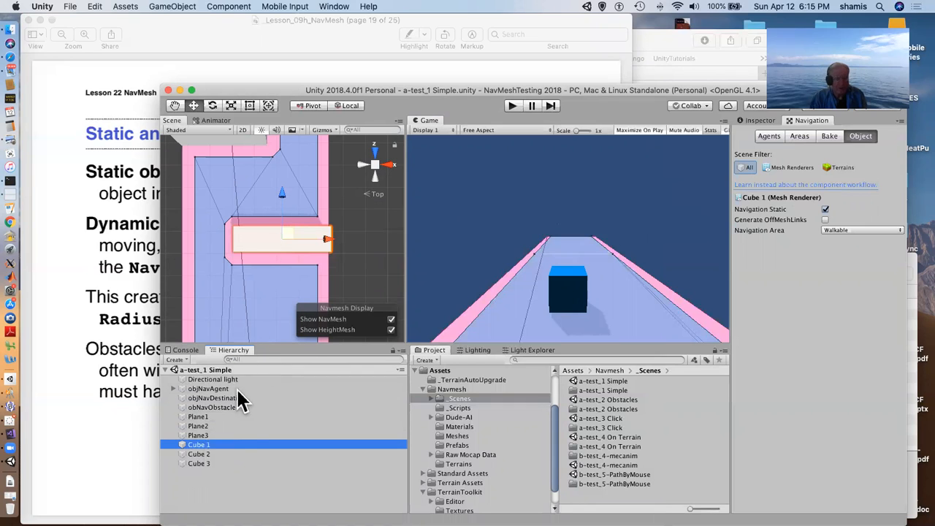
{"action": "mouse_move", "coordinate": [227, 417]}
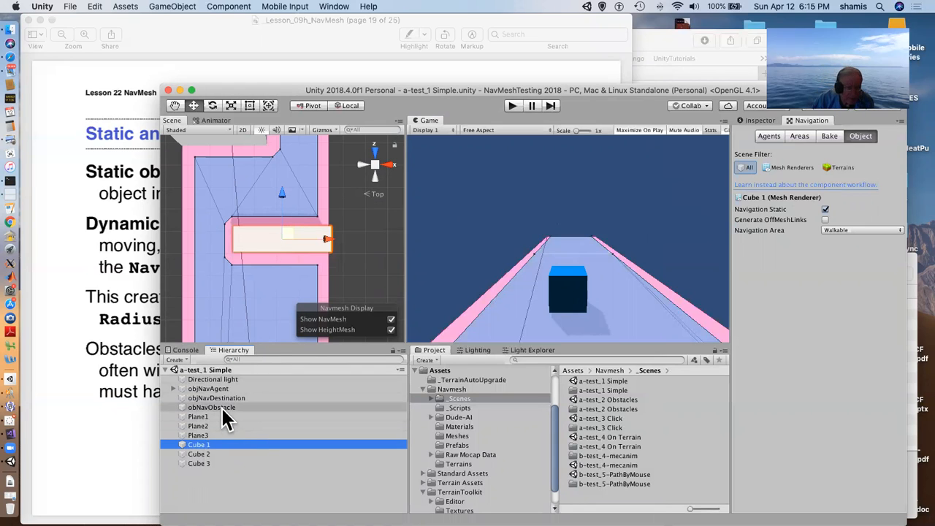
{"action": "left_click", "coordinate": [211, 407]}
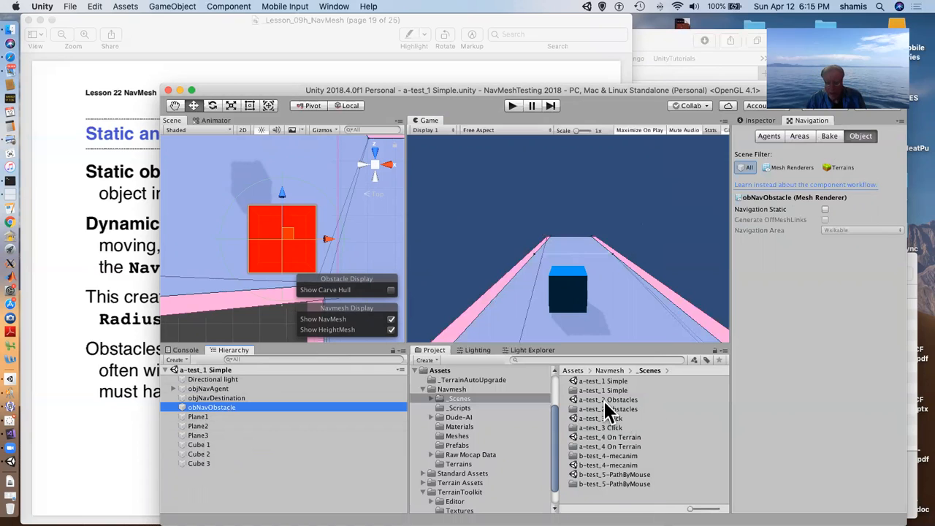
Step: Open the a-test_2 Obstacles scene, then select, frame and browse the Obstacle object
{"action": "double_click", "coordinate": [608, 399]}
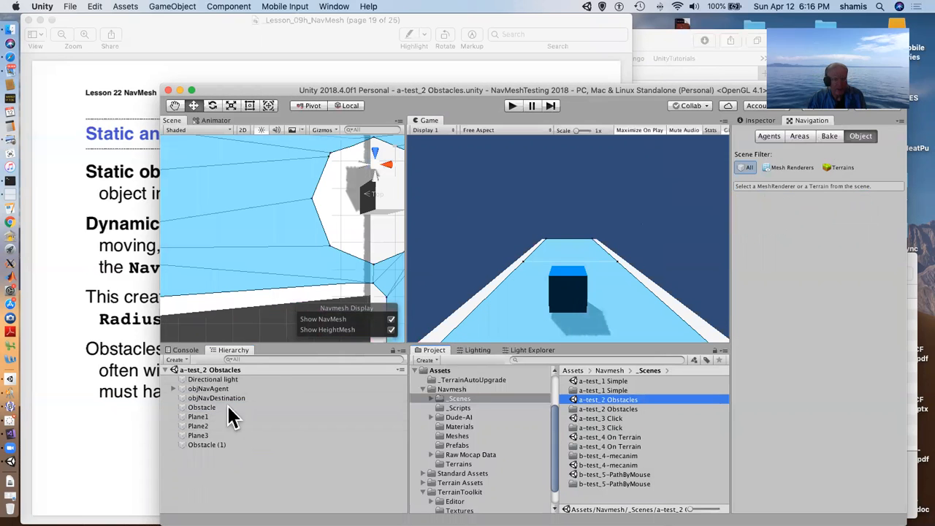
{"action": "left_click", "coordinate": [217, 397]}
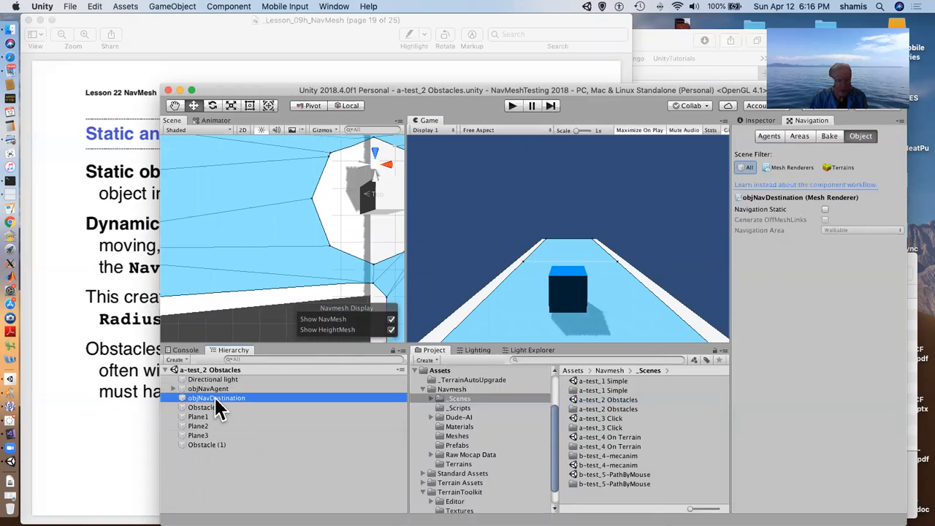
{"action": "left_click", "coordinate": [201, 407]}
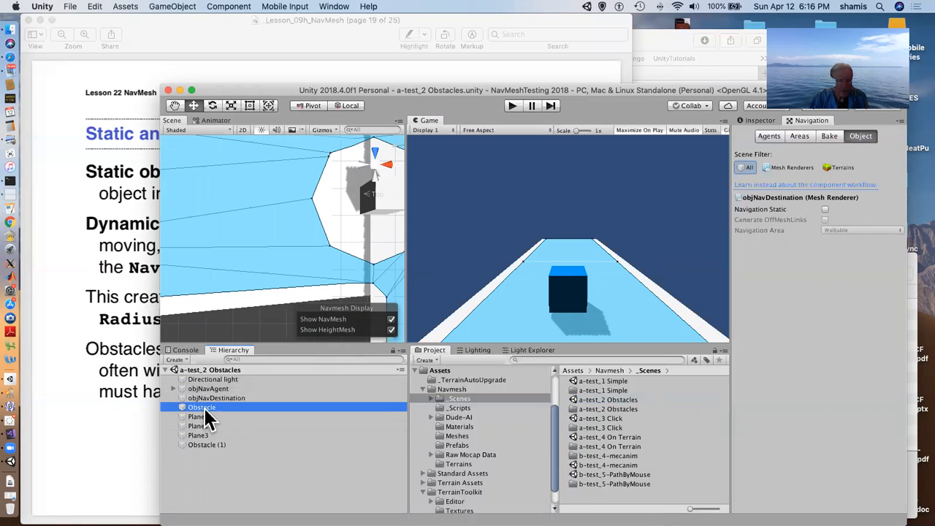
{"action": "left_click", "coordinate": [201, 407]}
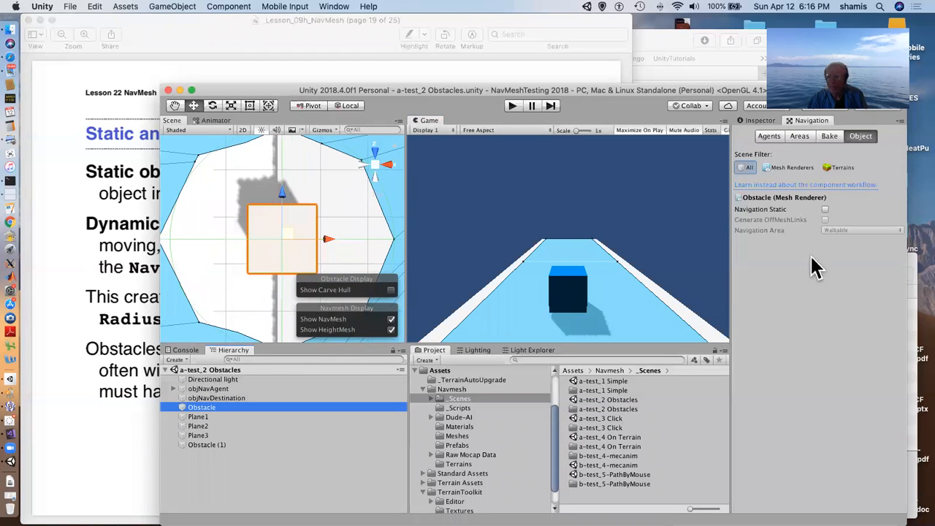
{"action": "mouse_move", "coordinate": [764, 124]}
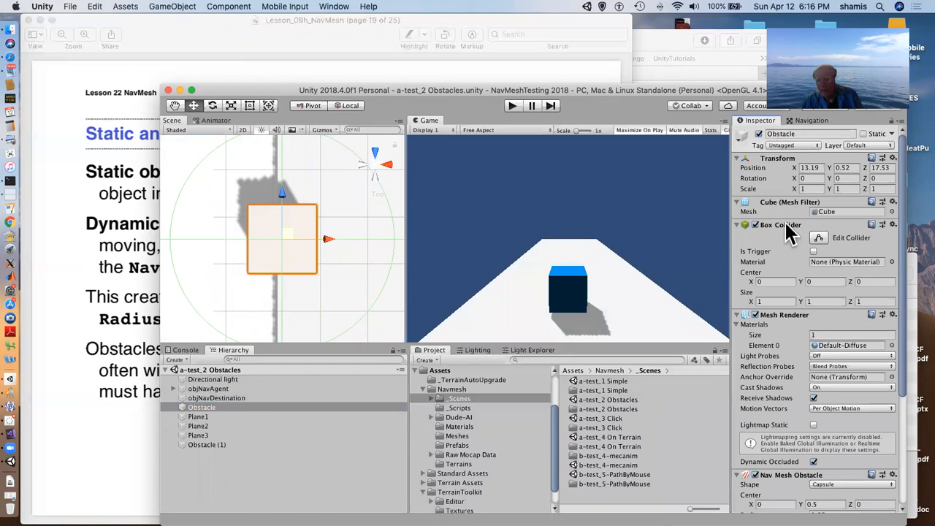
{"action": "scroll", "scroll_direction": "down", "scroll_amount": 3}
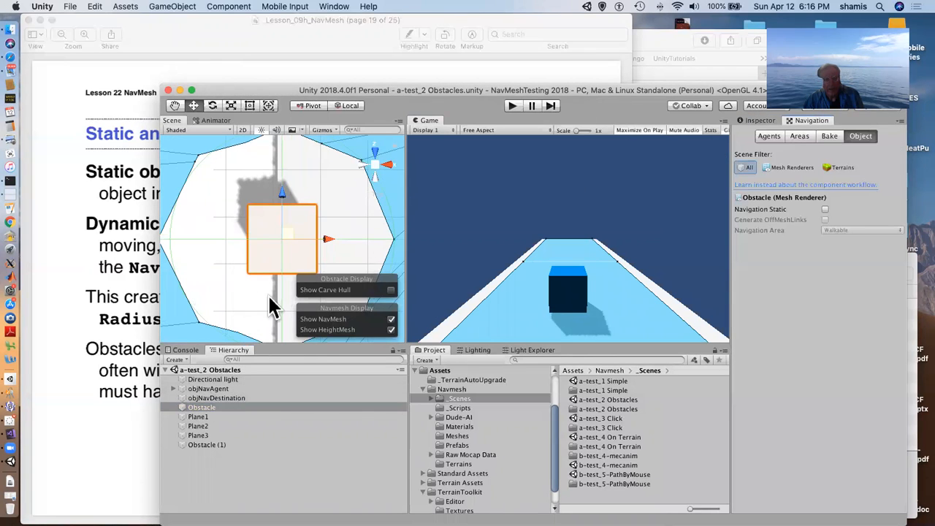
{"action": "mouse_move", "coordinate": [209, 277]}
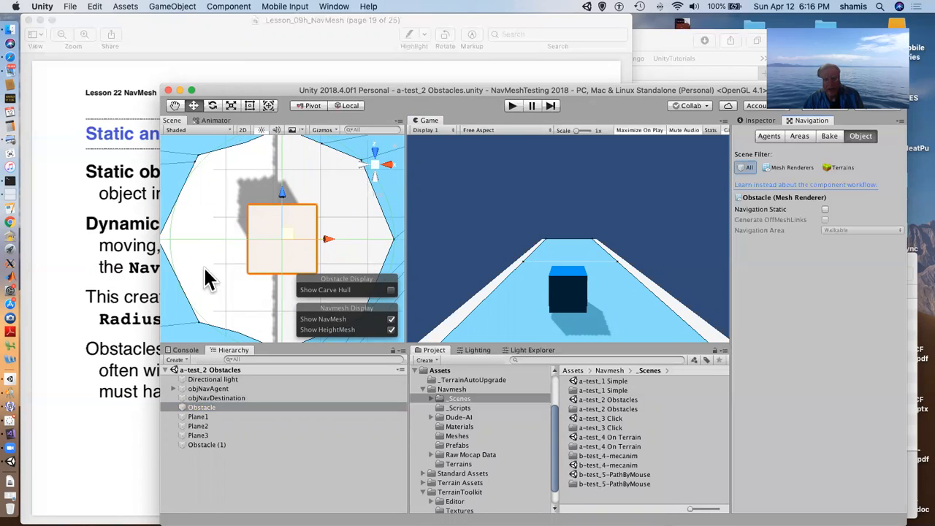
{"action": "mouse_move", "coordinate": [358, 257]}
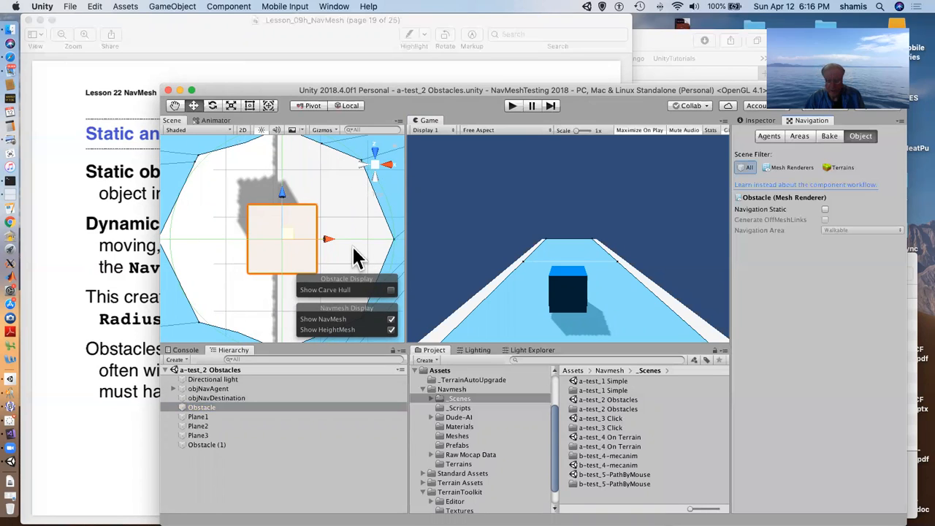
{"action": "mouse_move", "coordinate": [282, 347]}
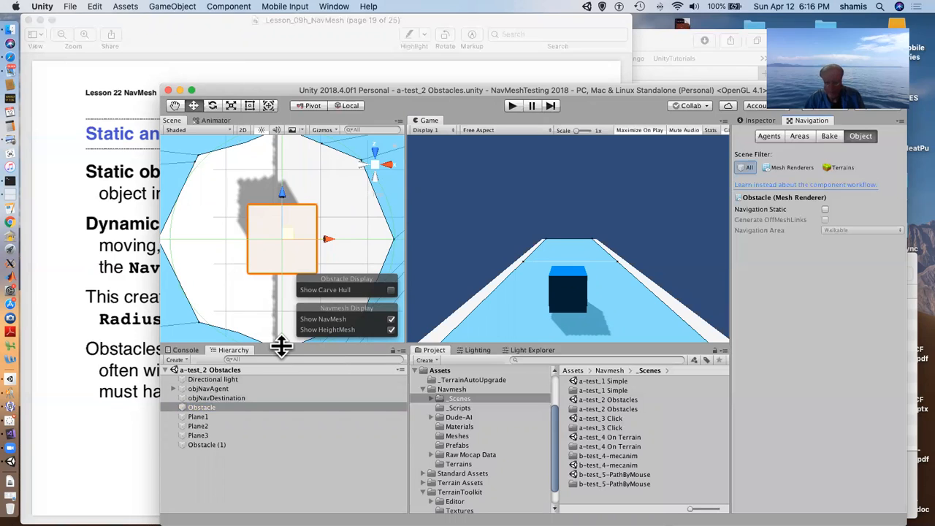
{"action": "mouse_move", "coordinate": [599, 409]}
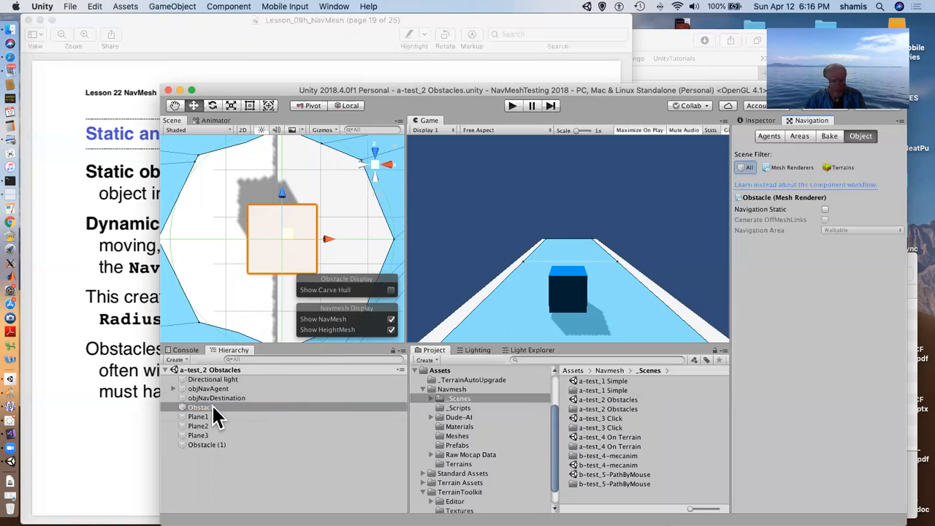
Step: Show the Obstacle's Nav Mesh Obstacle component: capsule shape, radius 1.66, Carve option
{"action": "left_click", "coordinate": [201, 408]}
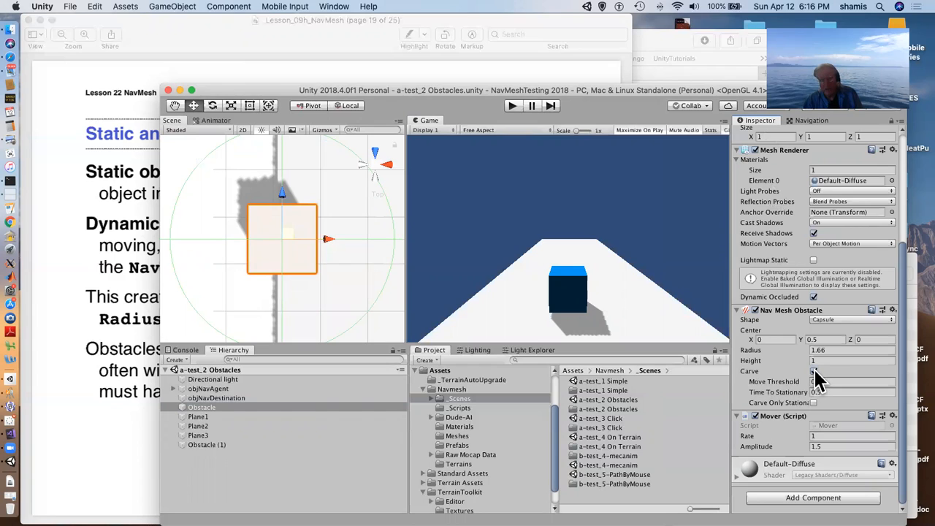
{"action": "mouse_move", "coordinate": [815, 380]}
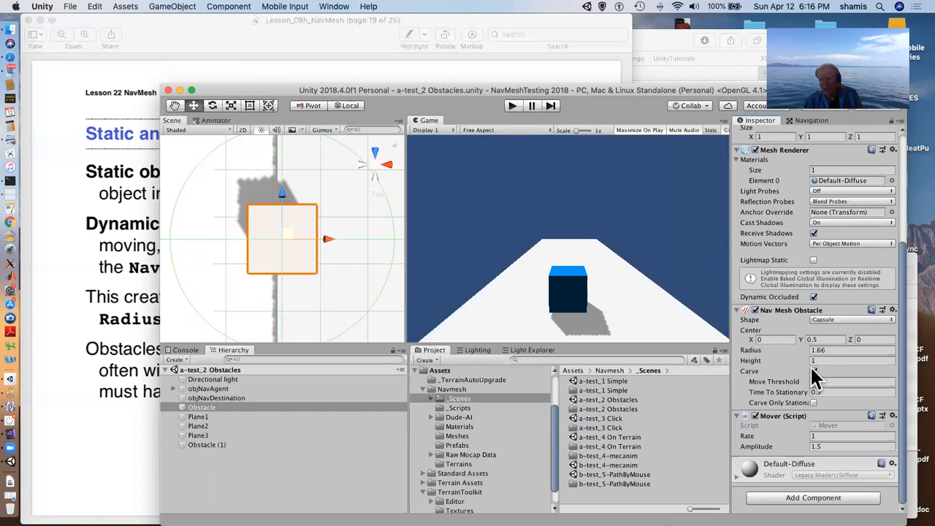
{"action": "mouse_move", "coordinate": [817, 380]}
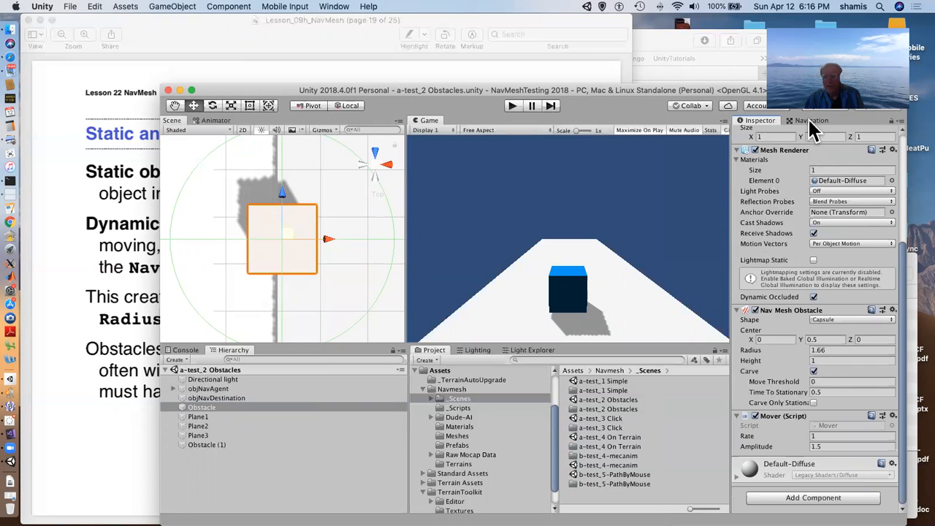
Step: Show the Navigation settings, then open the a-test_3 Click scene
{"action": "left_click", "coordinate": [811, 120]}
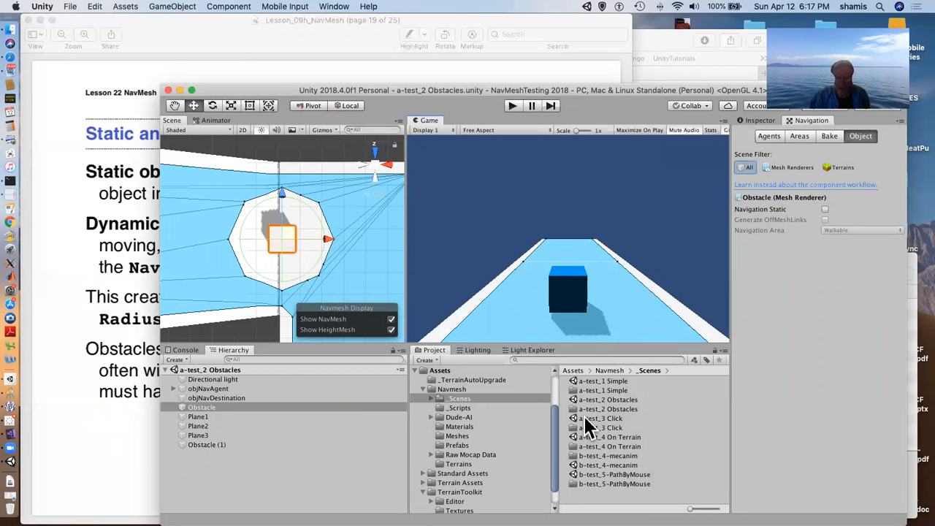
{"action": "double_click", "coordinate": [601, 418]}
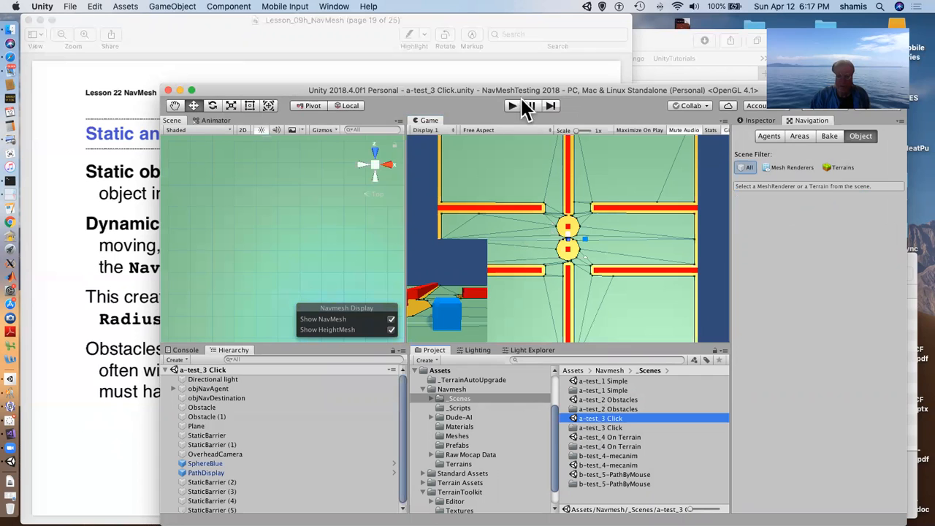
{"action": "left_click", "coordinate": [512, 105]}
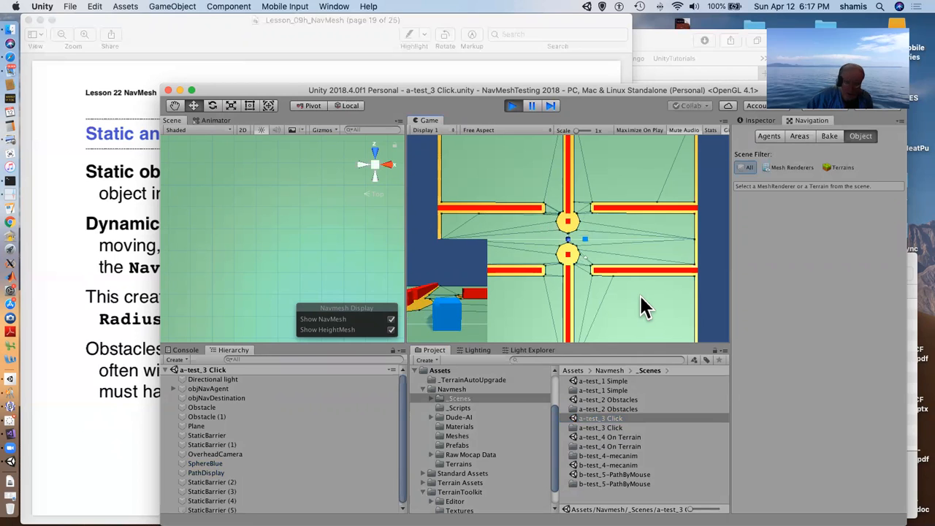
{"action": "mouse_move", "coordinate": [650, 161]}
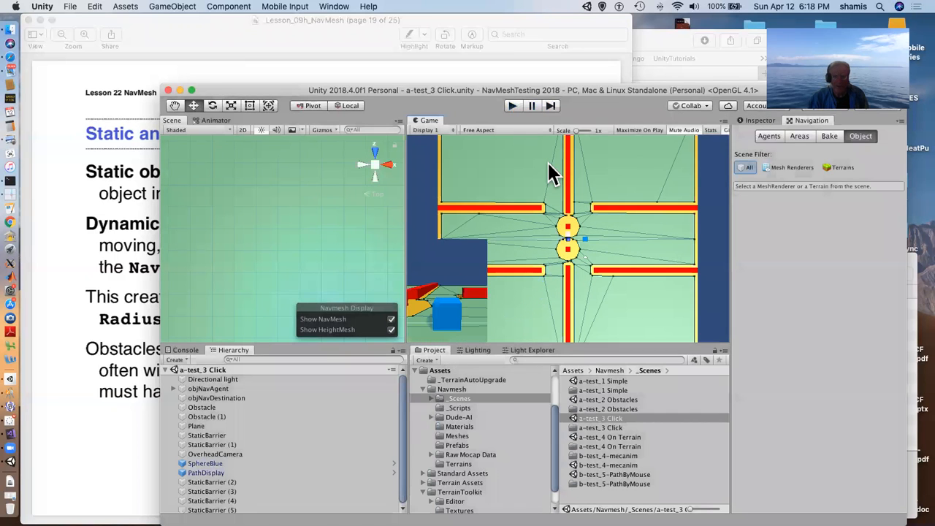
{"action": "mouse_move", "coordinate": [427, 318]}
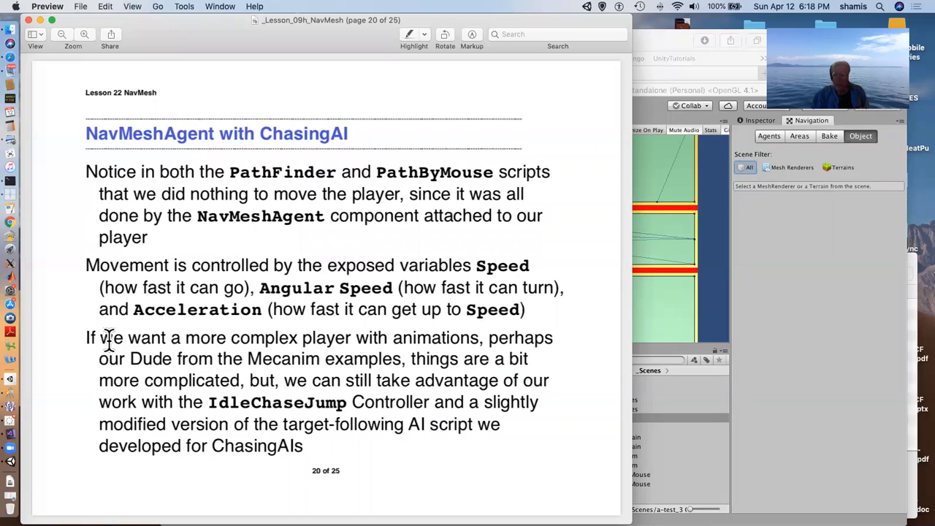
{"action": "mouse_move", "coordinate": [466, 173]}
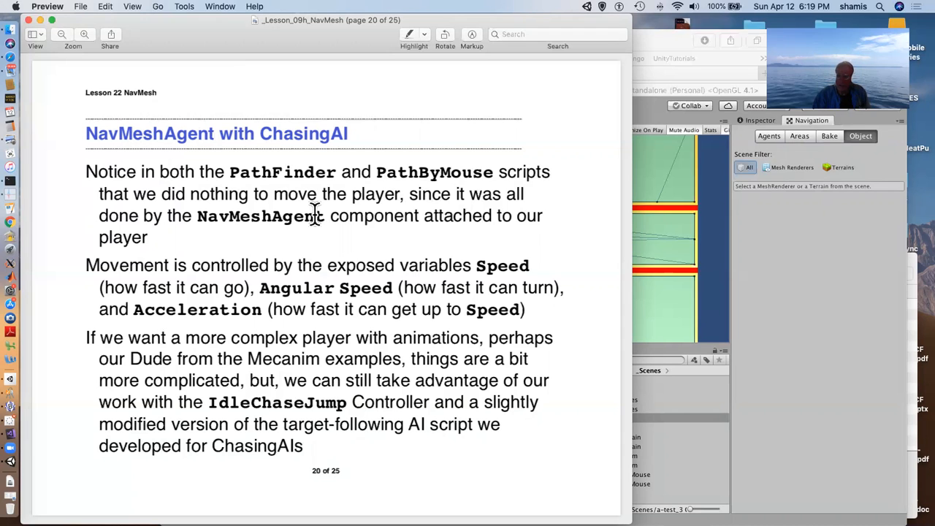
{"action": "mouse_move", "coordinate": [727, 253]}
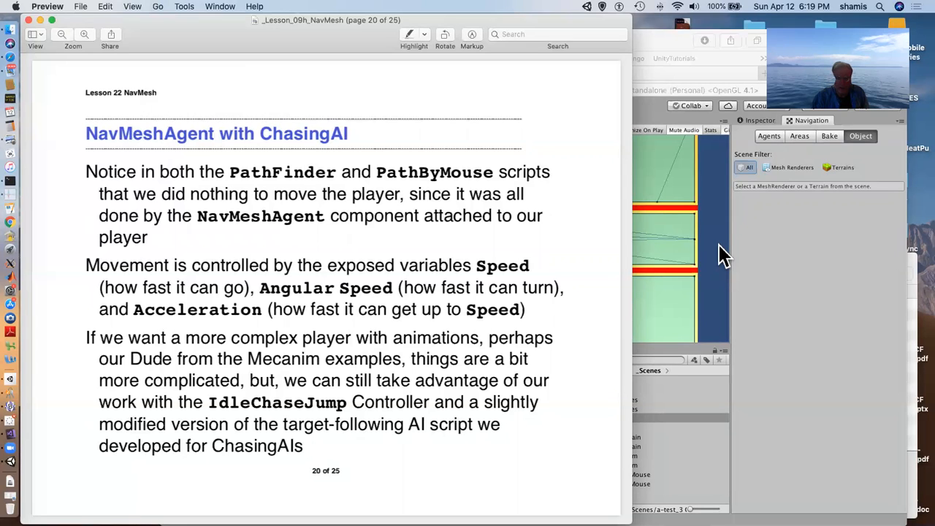
{"action": "mouse_move", "coordinate": [722, 264]}
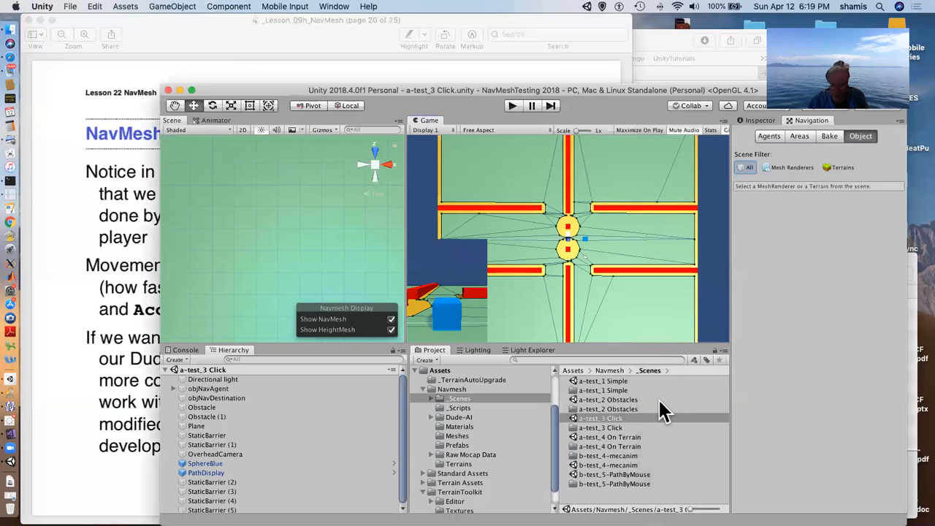
{"action": "mouse_move", "coordinate": [618, 442]}
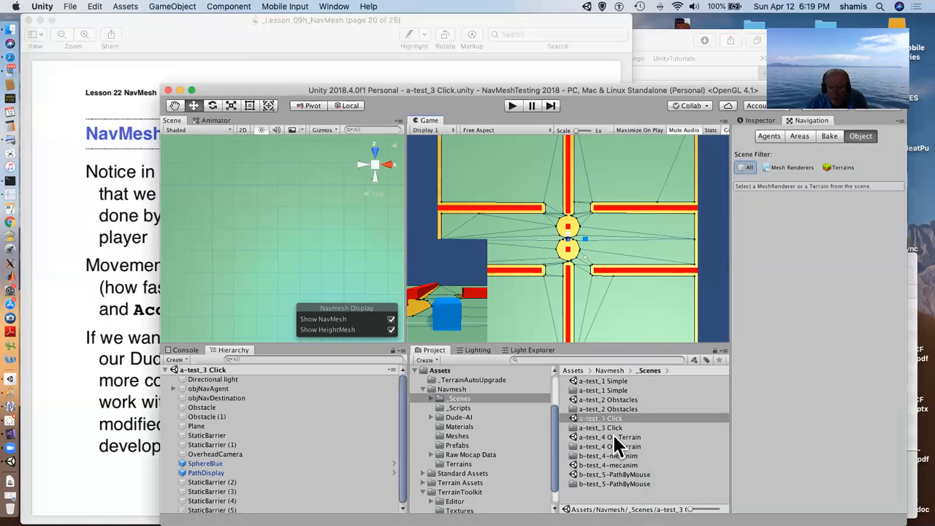
Step: Open a-test_4 On Terrain and show Terrain1's Navigation Static and Jump area settings
{"action": "double_click", "coordinate": [606, 437]}
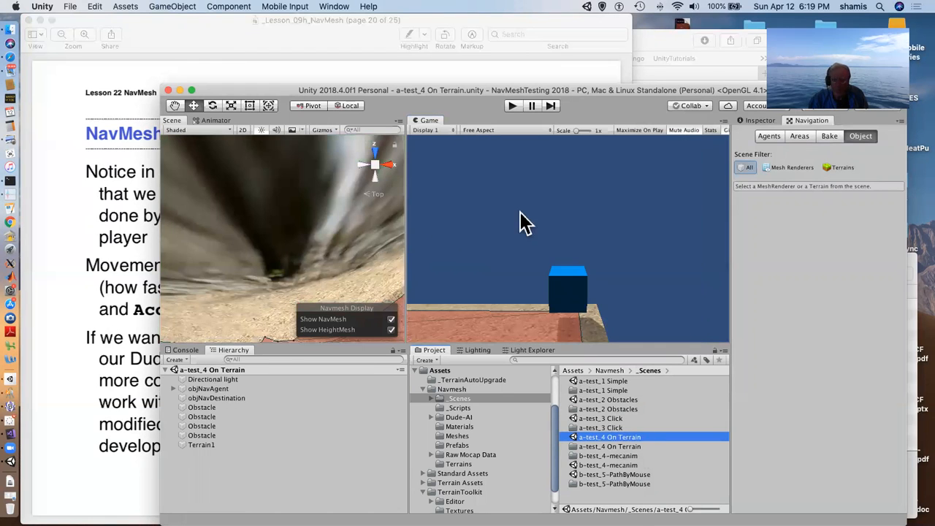
{"action": "mouse_move", "coordinate": [427, 271]}
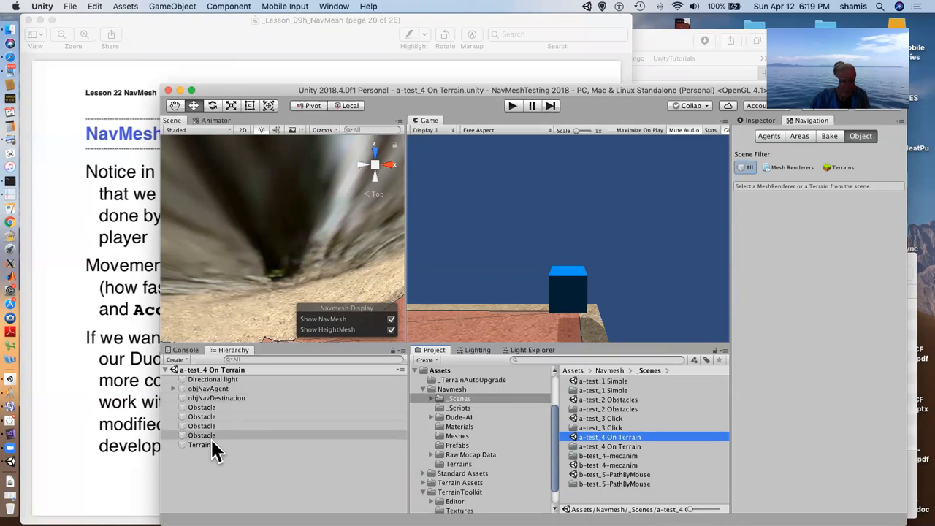
{"action": "left_click", "coordinate": [200, 445]}
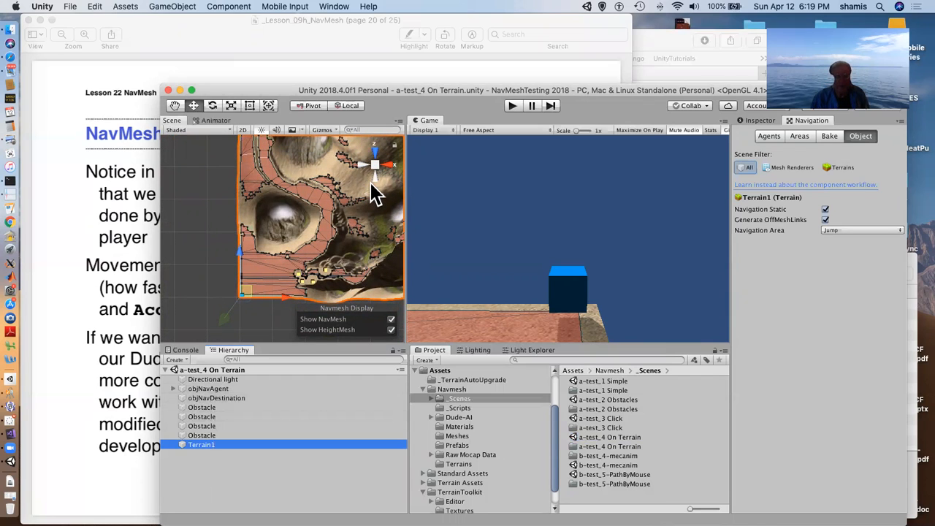
{"action": "mouse_move", "coordinate": [327, 226]}
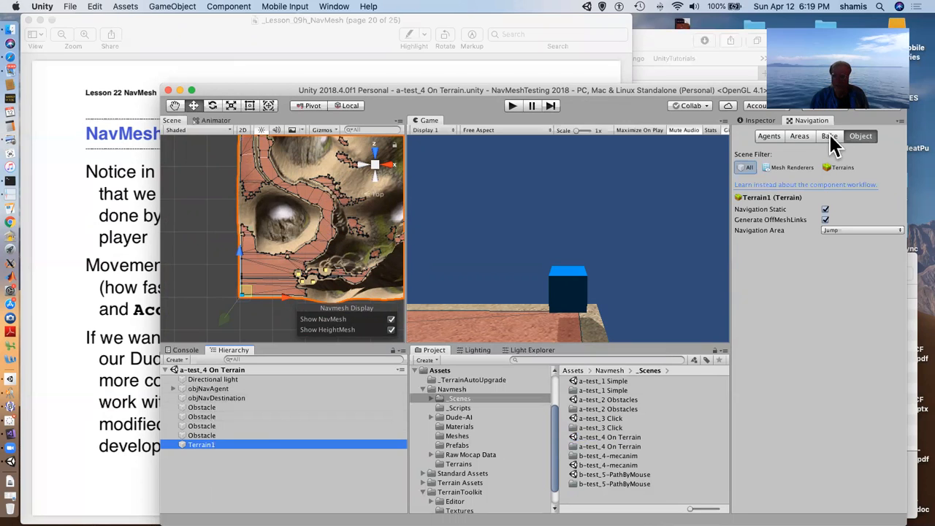
Step: Show the Bake settings (max slope 30, step height 0.4) and select objNavAgent
{"action": "left_click", "coordinate": [831, 136]}
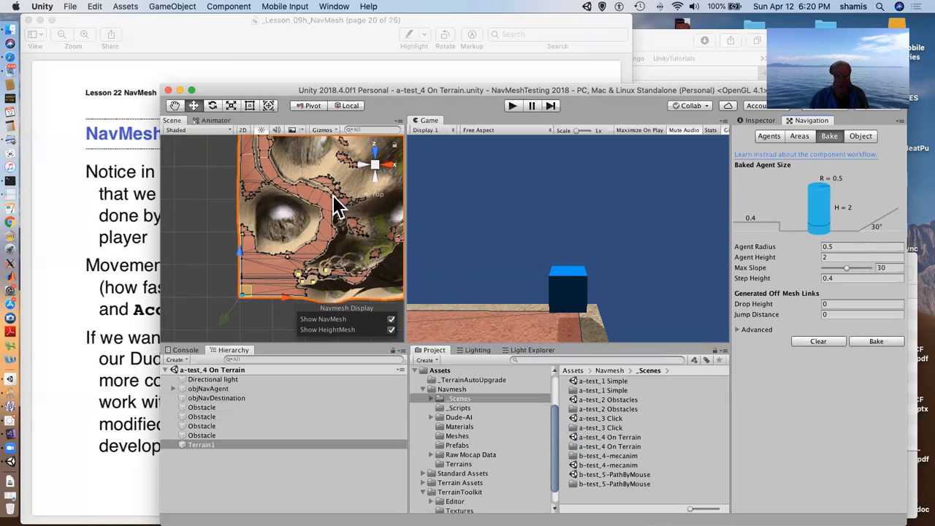
{"action": "mouse_move", "coordinate": [337, 198]}
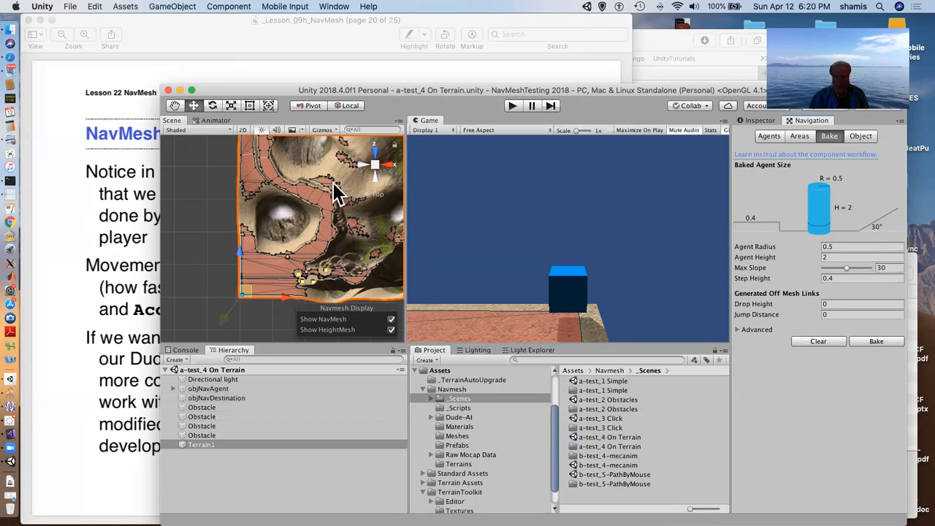
{"action": "mouse_move", "coordinate": [347, 190]}
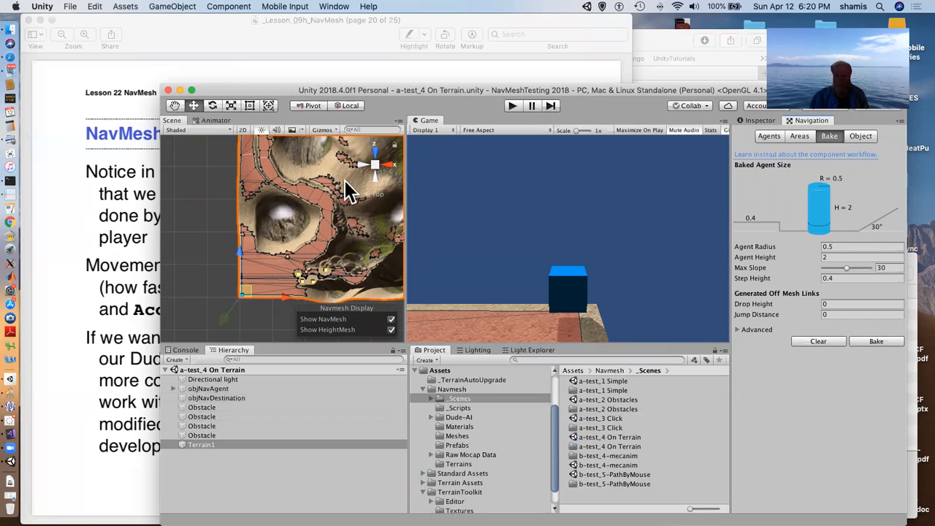
{"action": "mouse_move", "coordinate": [292, 179]}
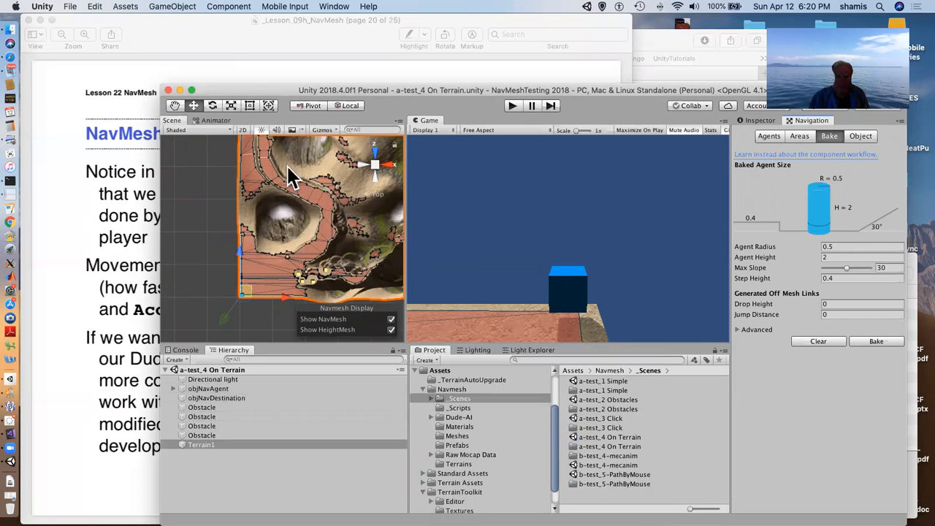
{"action": "mouse_move", "coordinate": [369, 220]}
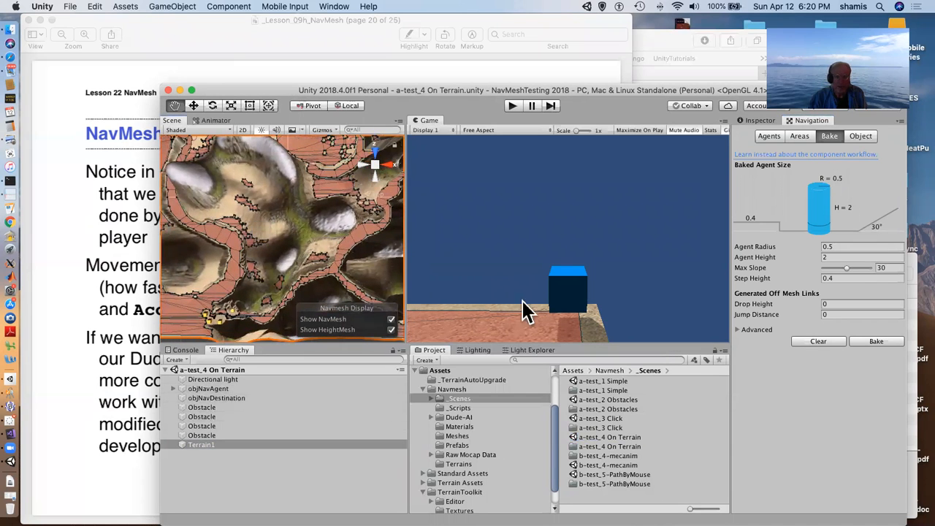
{"action": "left_click", "coordinate": [209, 388]}
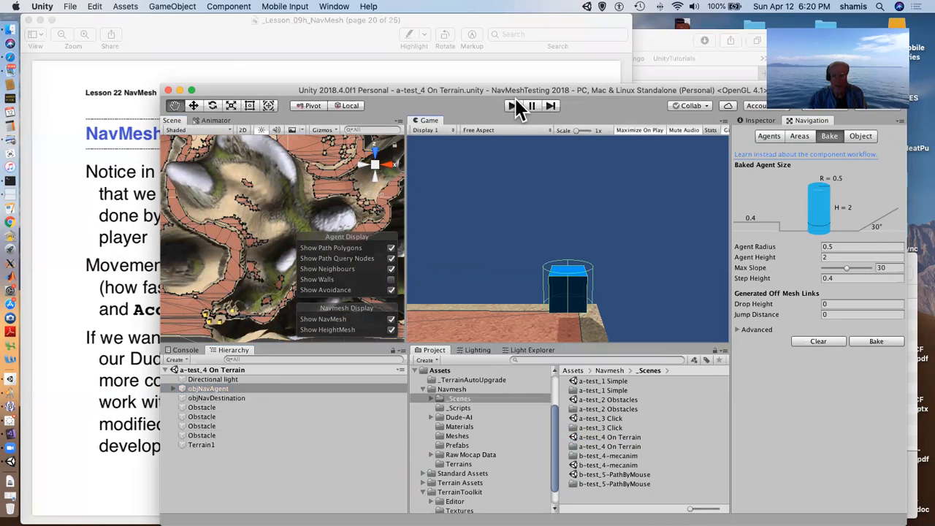
{"action": "left_click", "coordinate": [512, 105]}
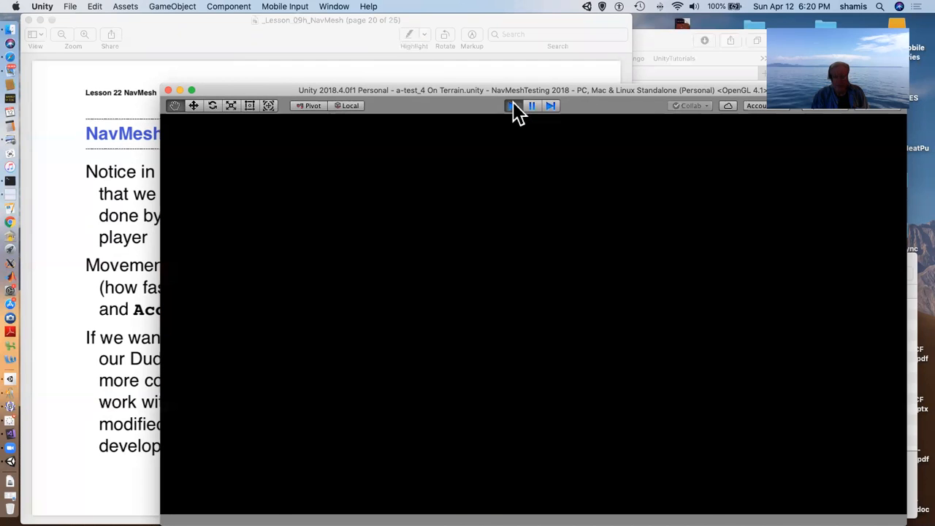
{"action": "left_click", "coordinate": [512, 106]}
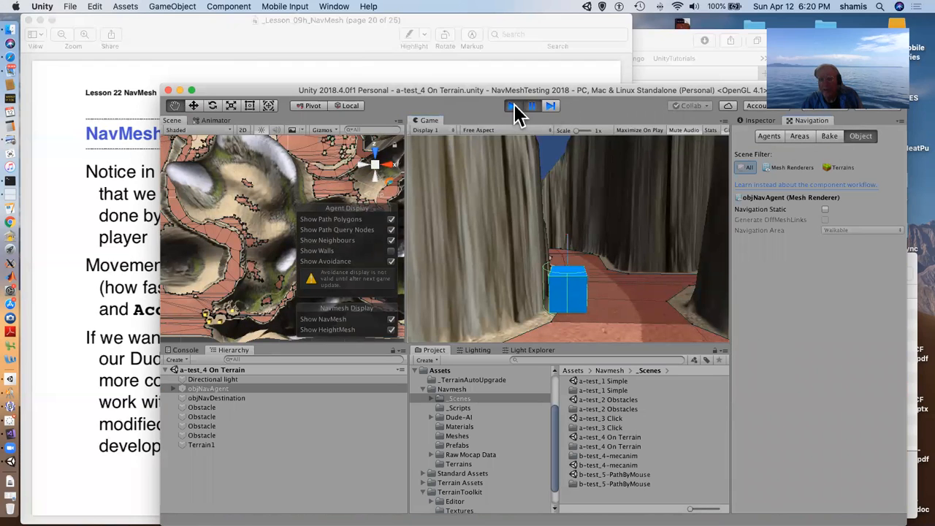
{"action": "left_click", "coordinate": [512, 105]}
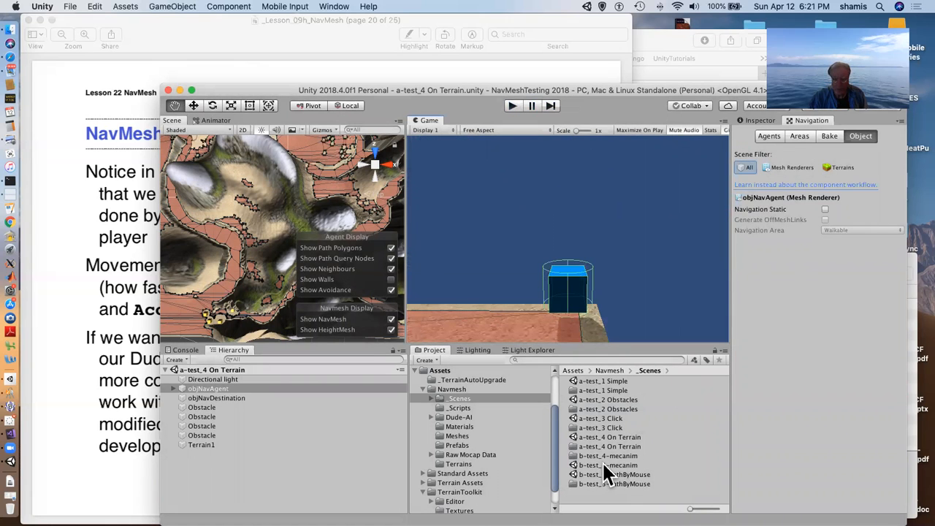
Step: Open b-test_4-mecanim, play the chasing character in the Game view, then stop
{"action": "double_click", "coordinate": [608, 465]}
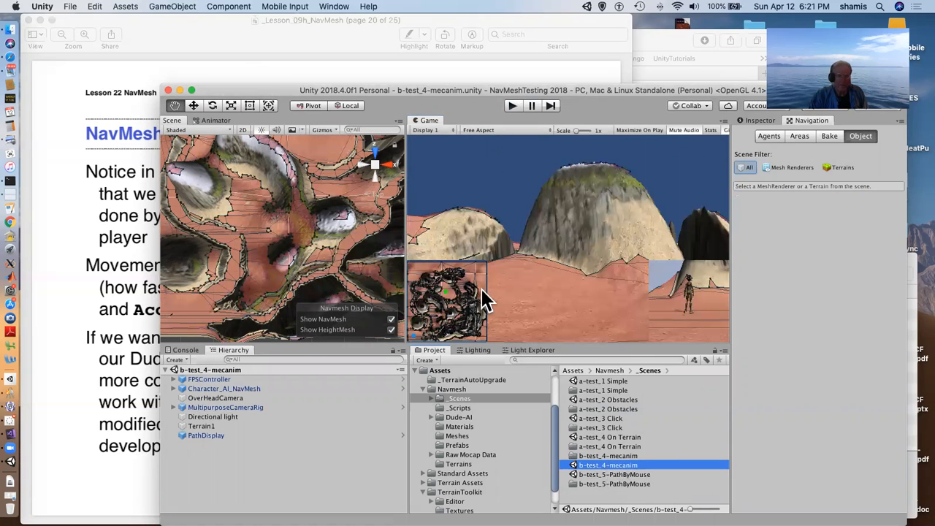
{"action": "mouse_move", "coordinate": [526, 256]}
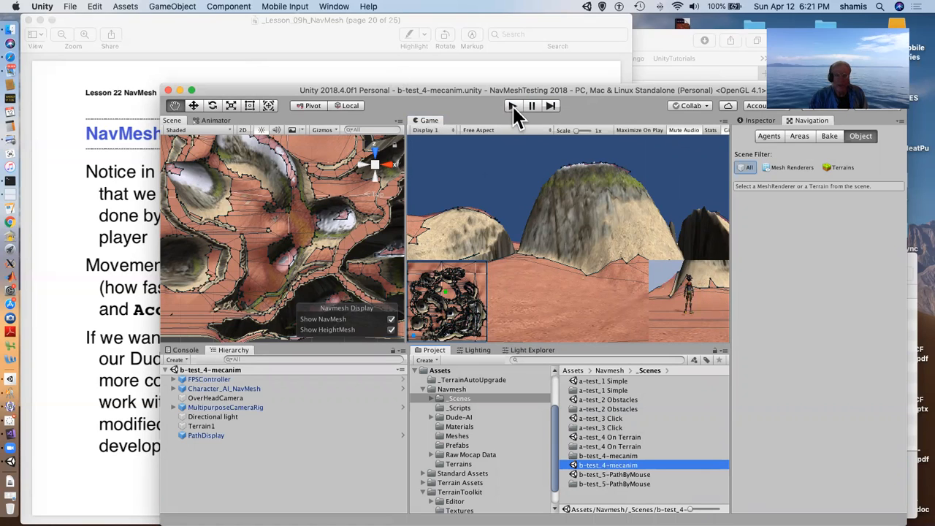
{"action": "left_click", "coordinate": [513, 106]}
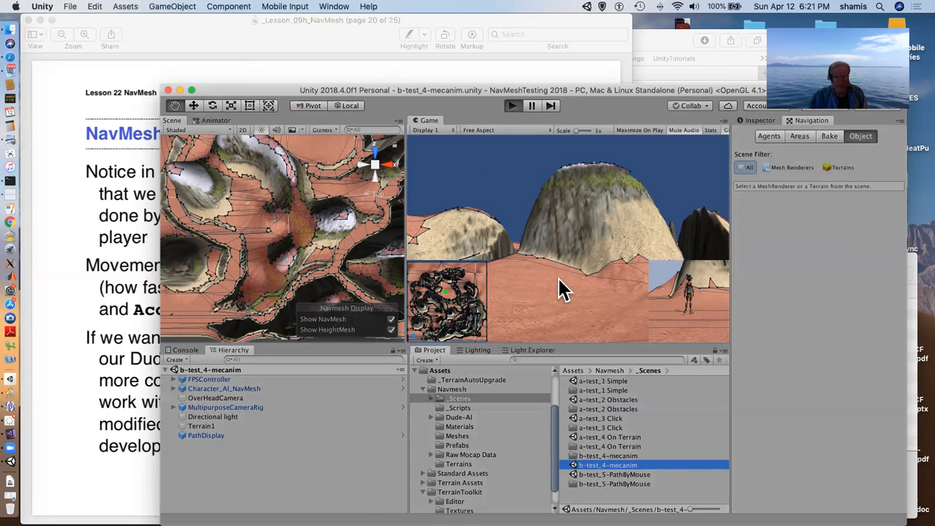
{"action": "mouse_move", "coordinate": [577, 300]}
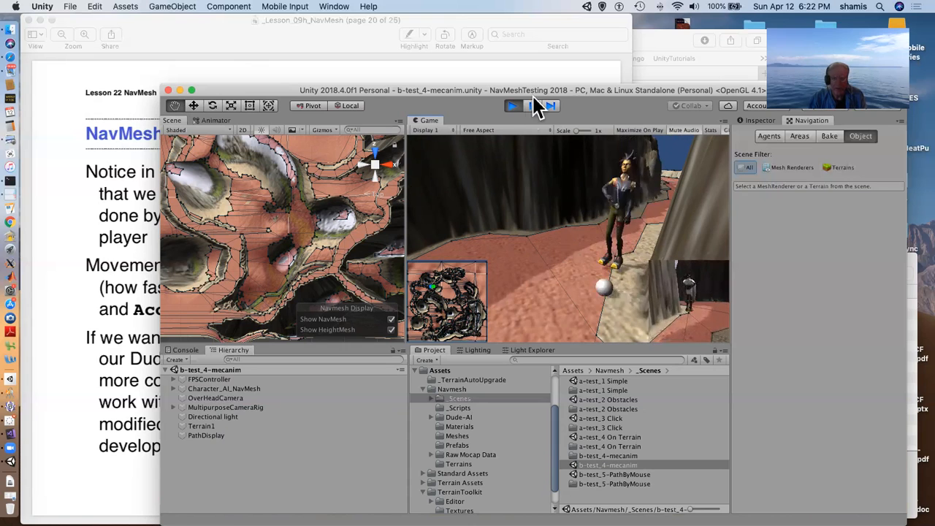
{"action": "left_click", "coordinate": [512, 105]}
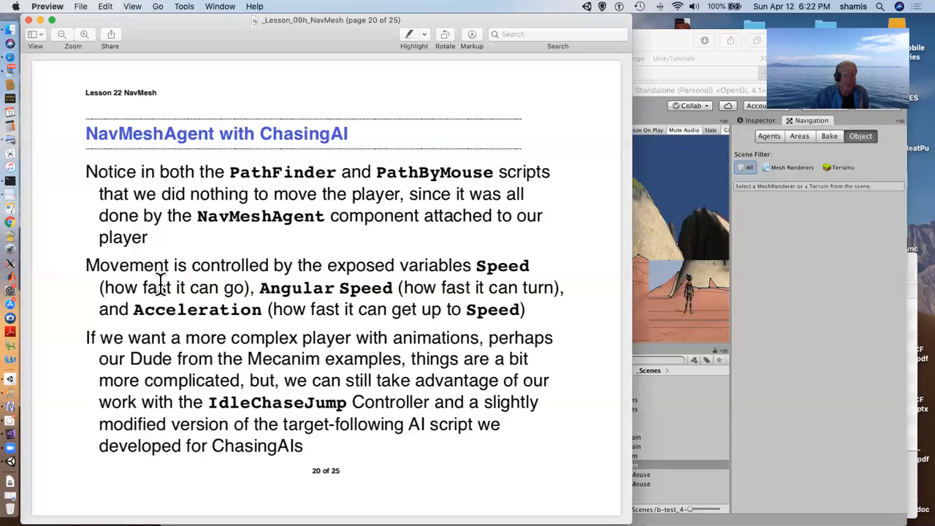
Step: Bring the Preview lesson to the front, reaching slide 21 on stopping the NavMeshAgent
{"action": "left_click", "coordinate": [158, 6]}
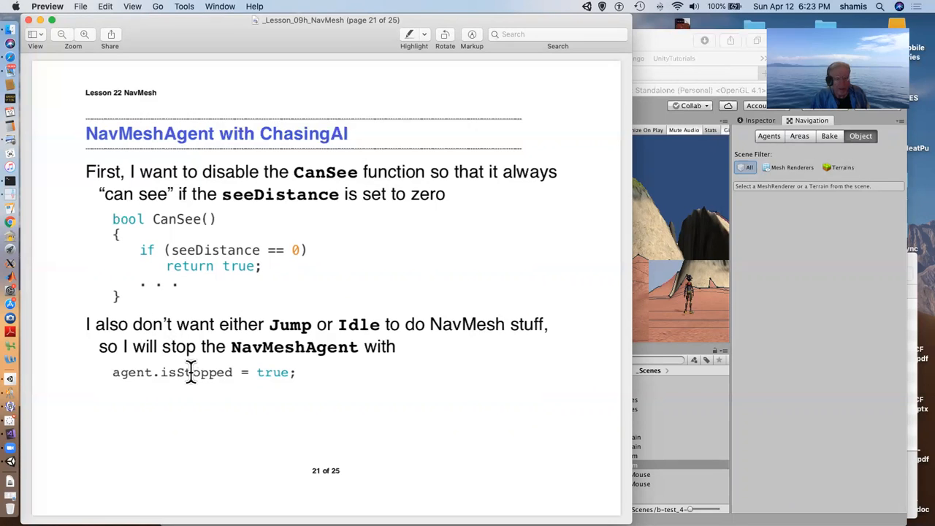
{"action": "mouse_move", "coordinate": [271, 371]}
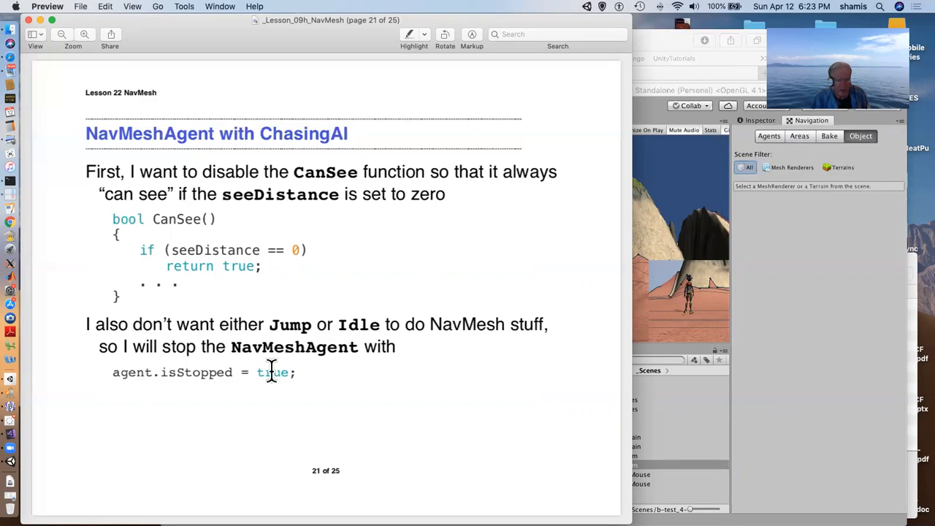
{"action": "mouse_move", "coordinate": [414, 288]}
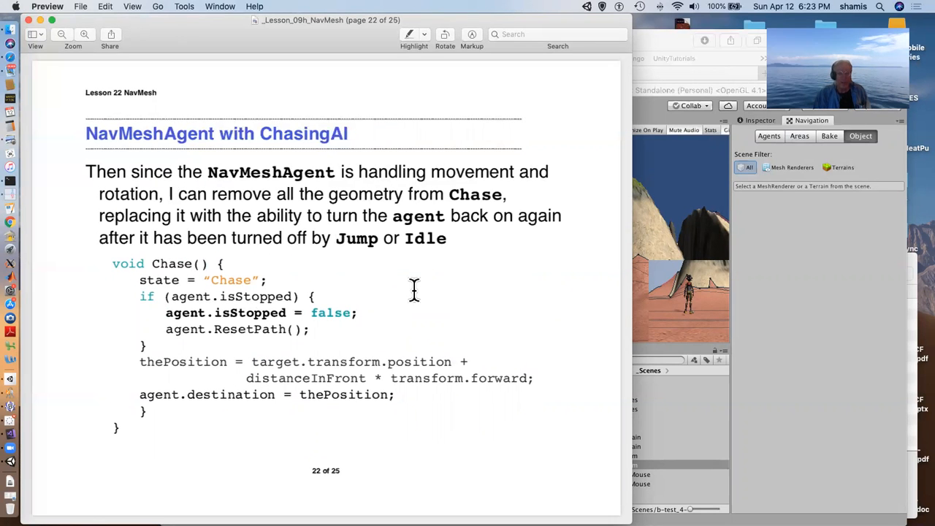
{"action": "mouse_move", "coordinate": [292, 307]}
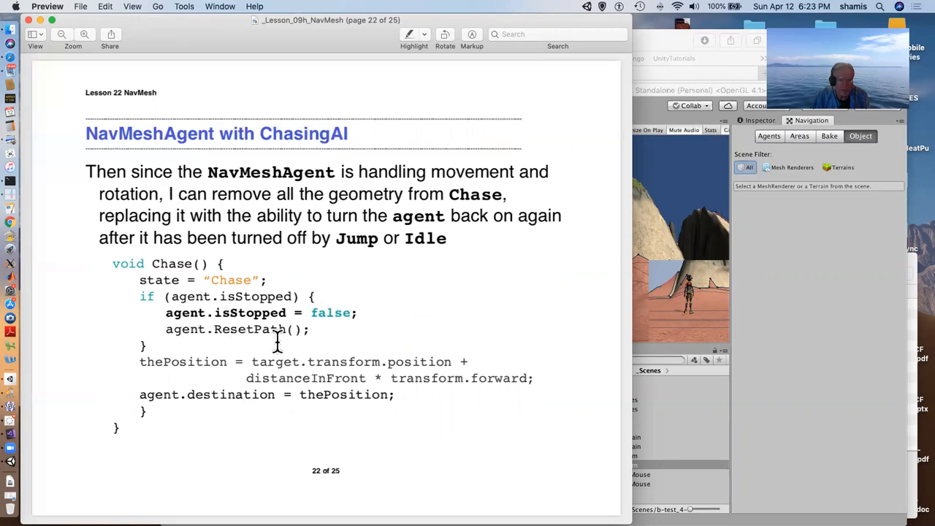
{"action": "mouse_move", "coordinate": [330, 340]}
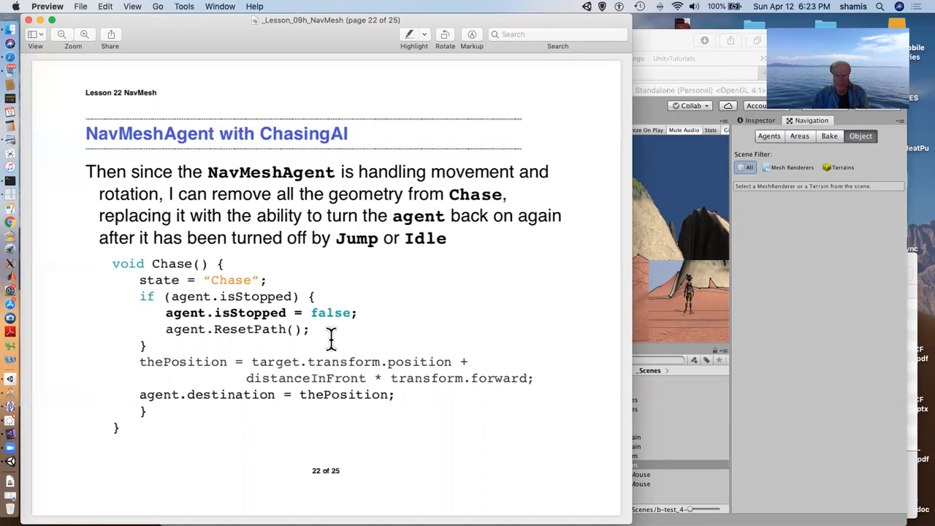
{"action": "mouse_move", "coordinate": [287, 313]}
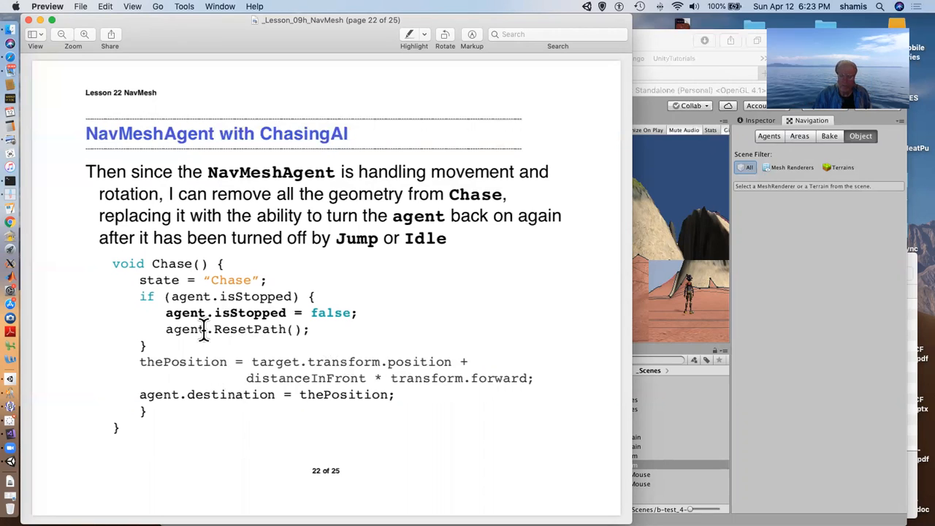
Step: Advance the lesson past the Chase function slide
{"action": "key", "text": "right"}
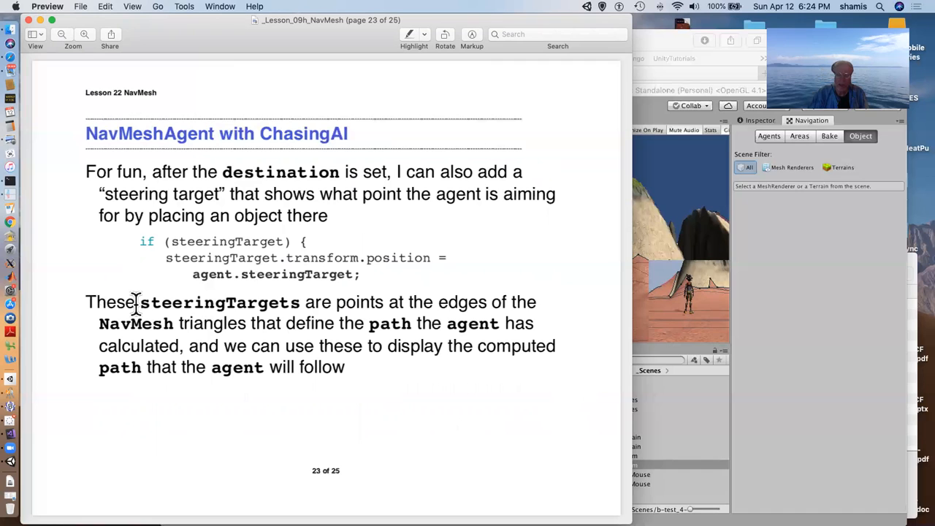
{"action": "mouse_move", "coordinate": [73, 313]}
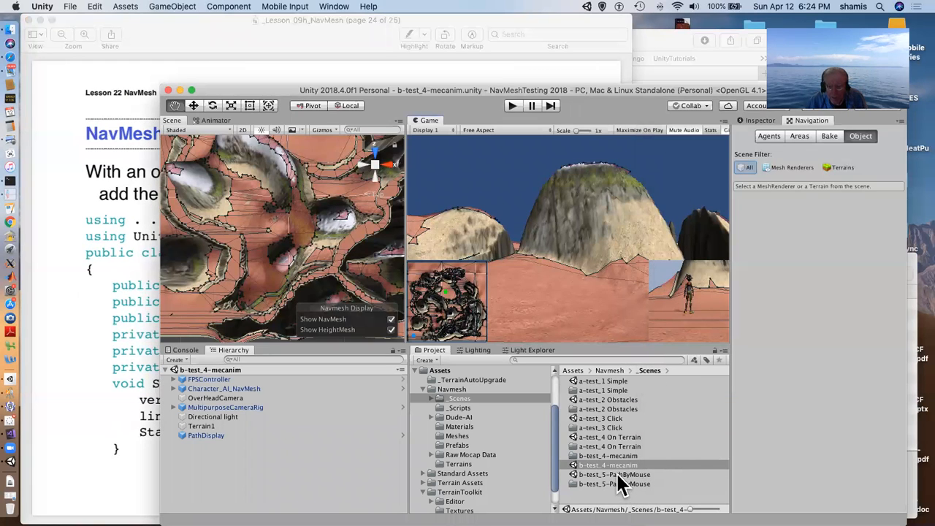
Step: Open b-test_5-PathByMouse, run the character across the terrain, then stop Play
{"action": "double_click", "coordinate": [614, 475]}
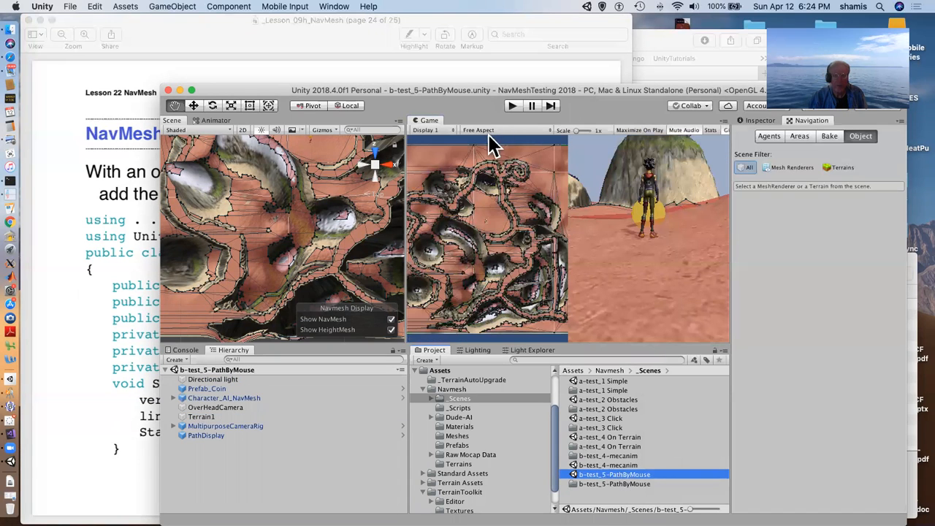
{"action": "mouse_move", "coordinate": [513, 117]}
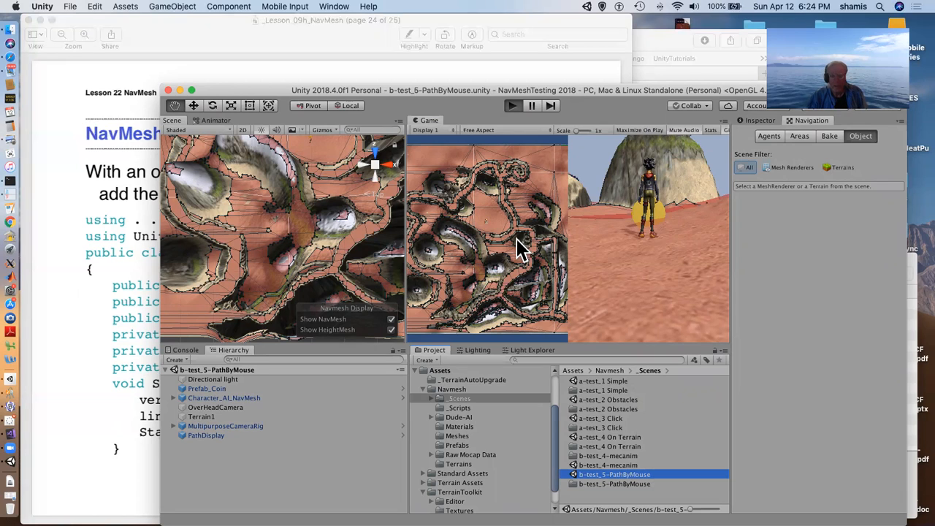
{"action": "mouse_move", "coordinate": [519, 245]}
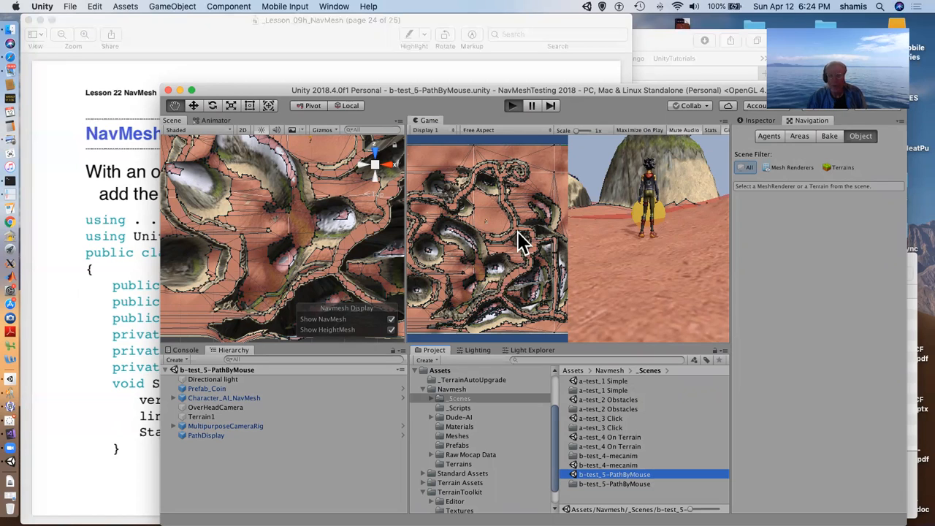
{"action": "mouse_move", "coordinate": [640, 143]}
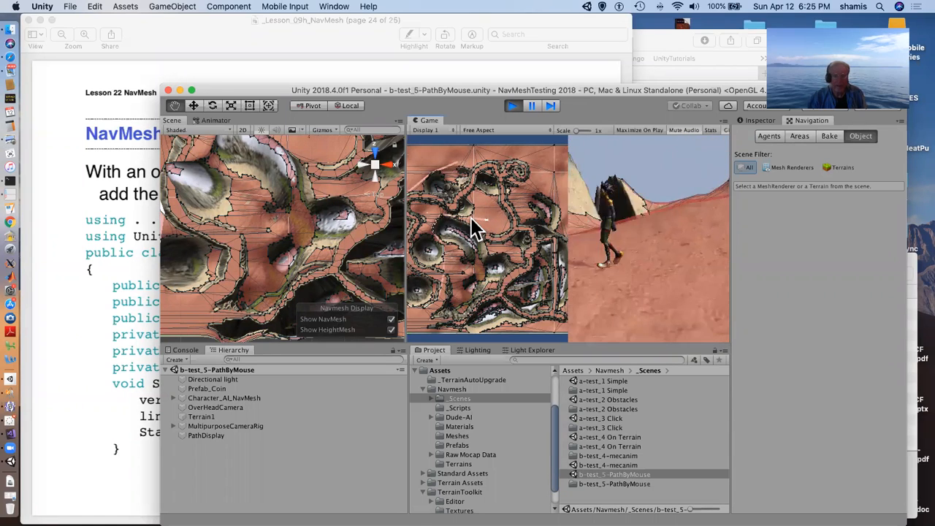
{"action": "mouse_move", "coordinate": [427, 237]}
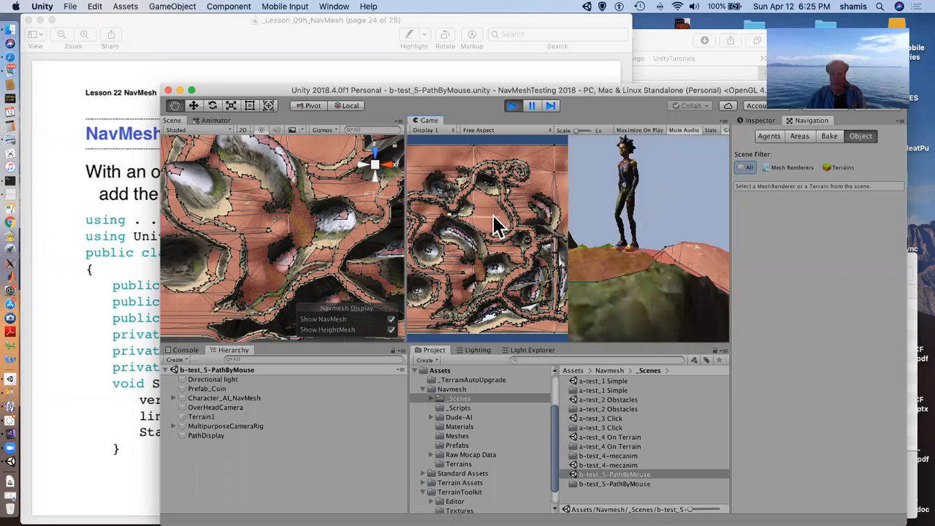
{"action": "left_click", "coordinate": [511, 106]}
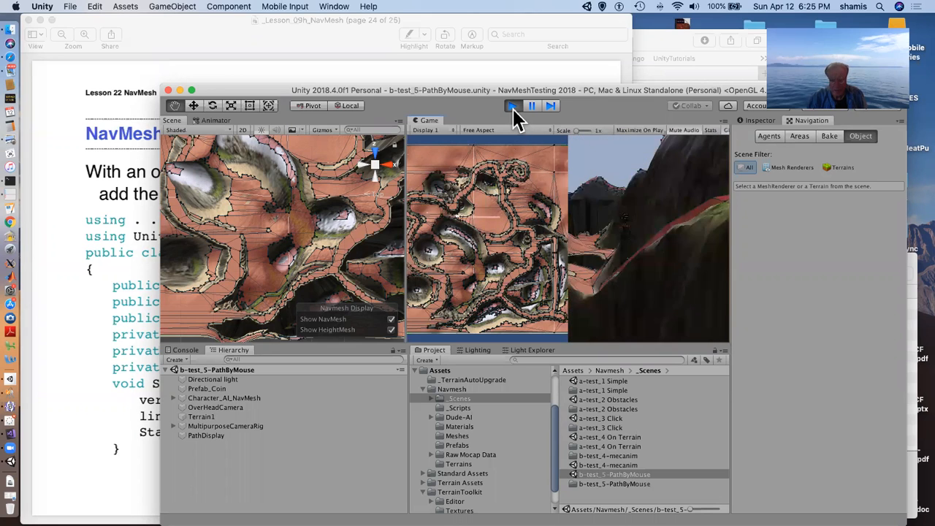
Step: Bring Preview forward and go back to slide 24's PathDisplayer script
{"action": "left_click", "coordinate": [512, 105]}
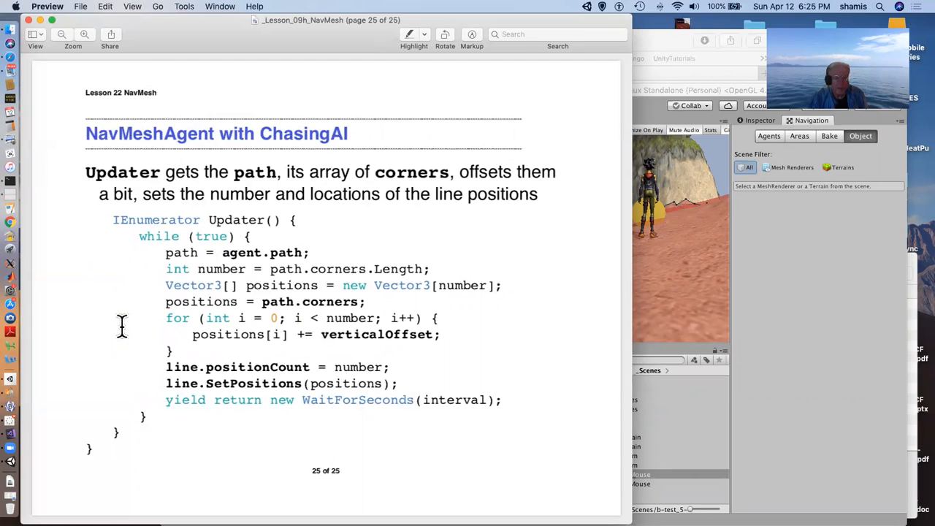
{"action": "key", "text": "left"}
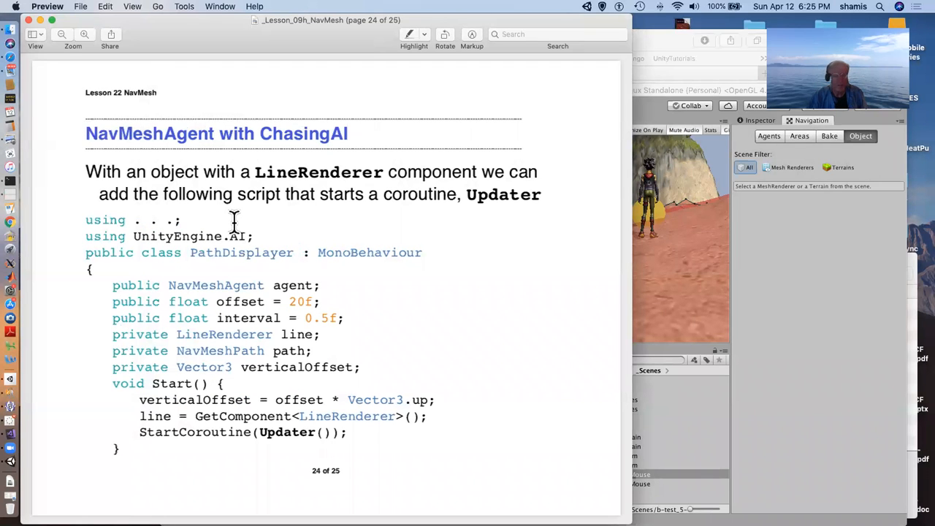
{"action": "mouse_move", "coordinate": [284, 220]}
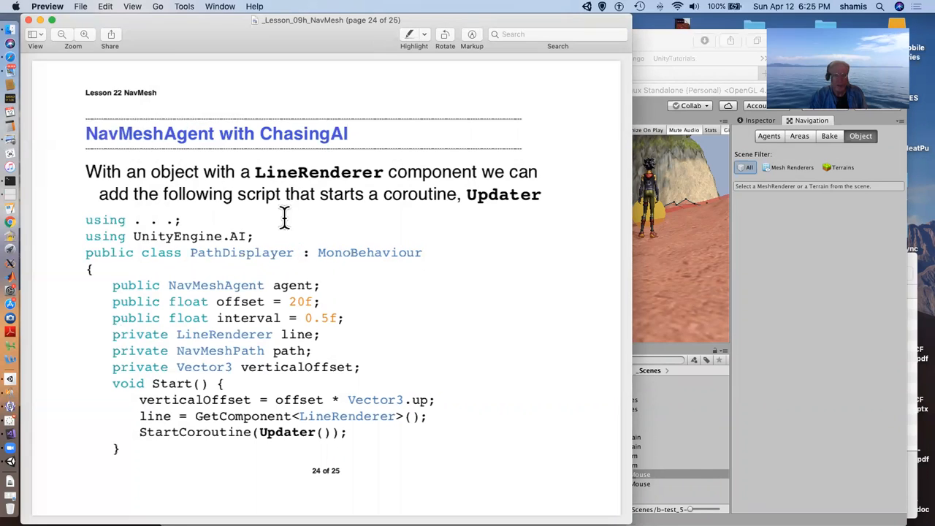
{"action": "mouse_move", "coordinate": [277, 334]}
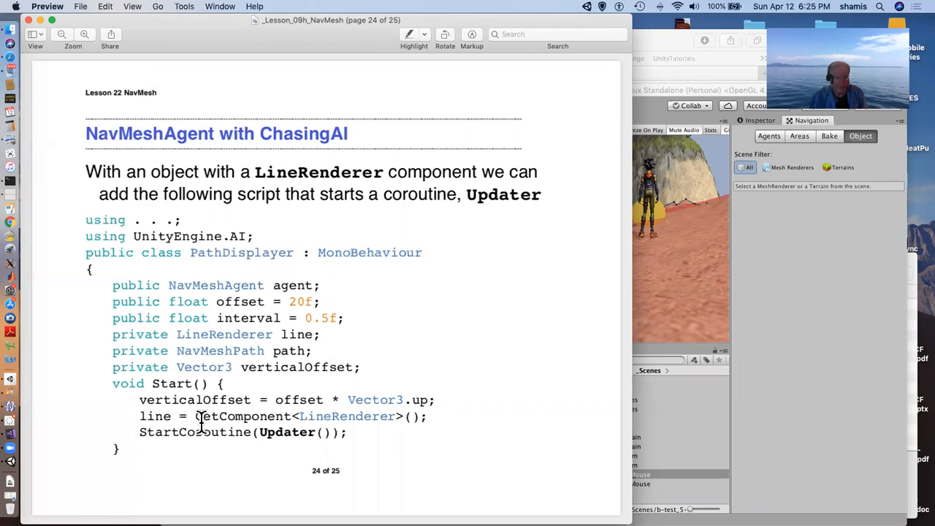
{"action": "mouse_move", "coordinate": [351, 420]}
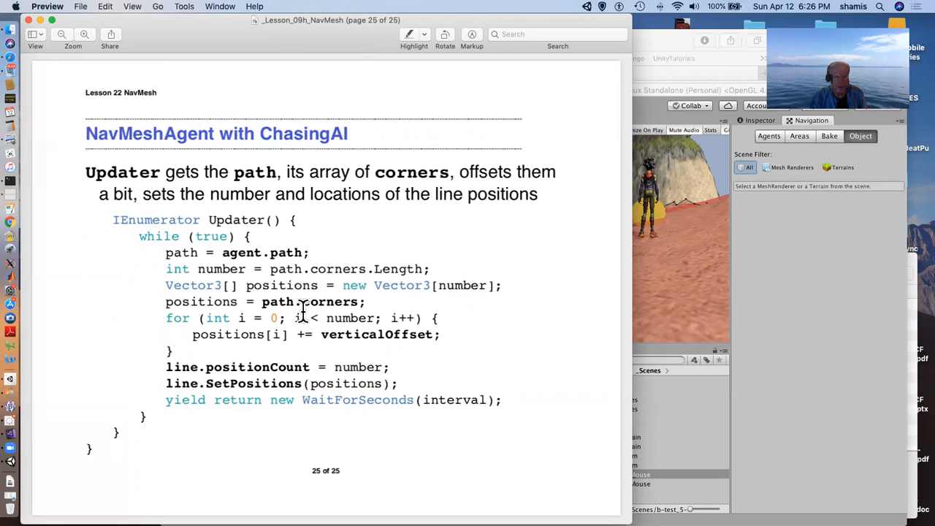
{"action": "mouse_move", "coordinate": [358, 335]}
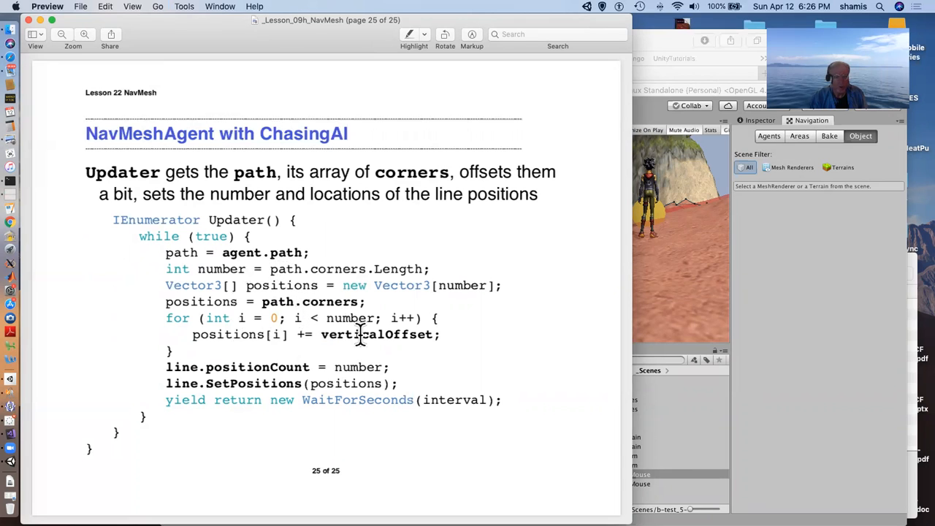